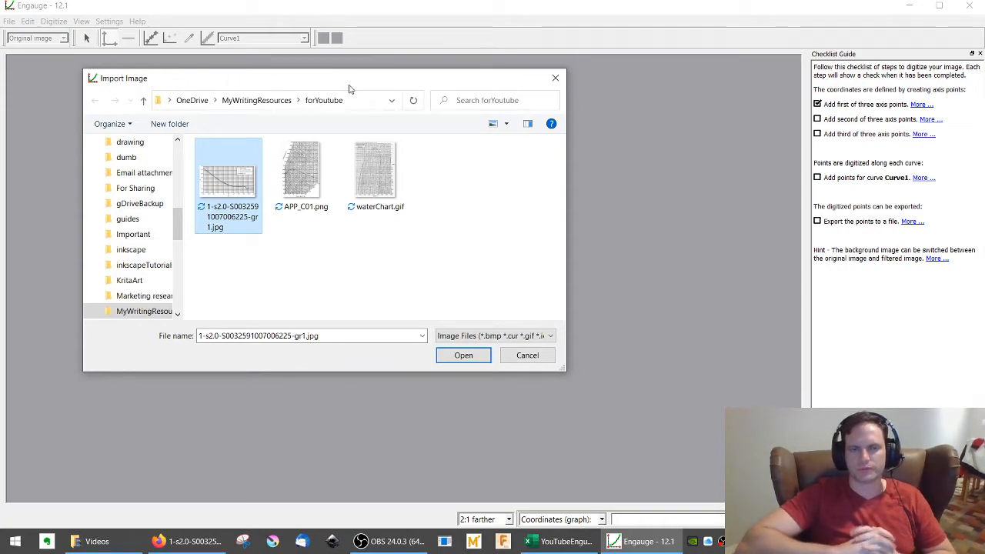
mouse_move(193, 108)
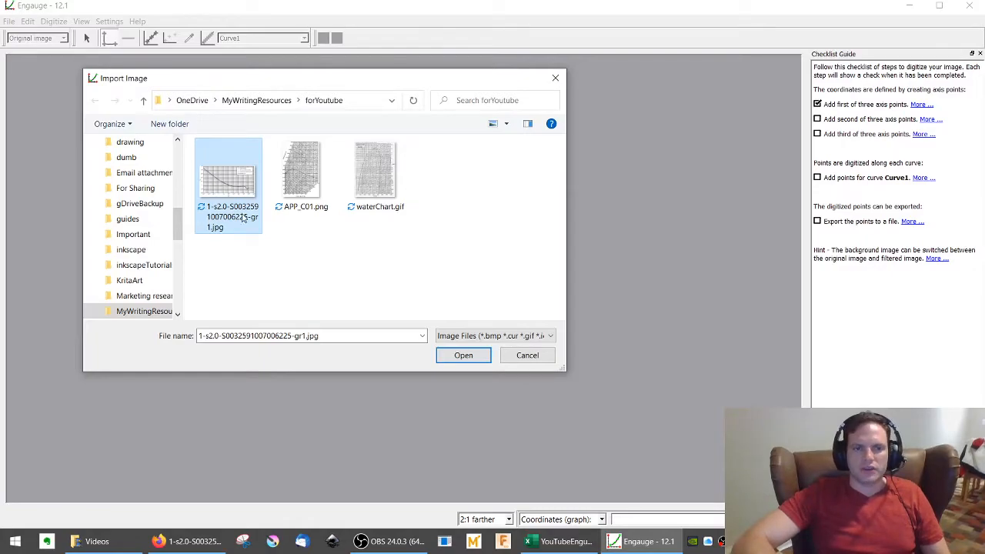
mouse_move(227, 176)
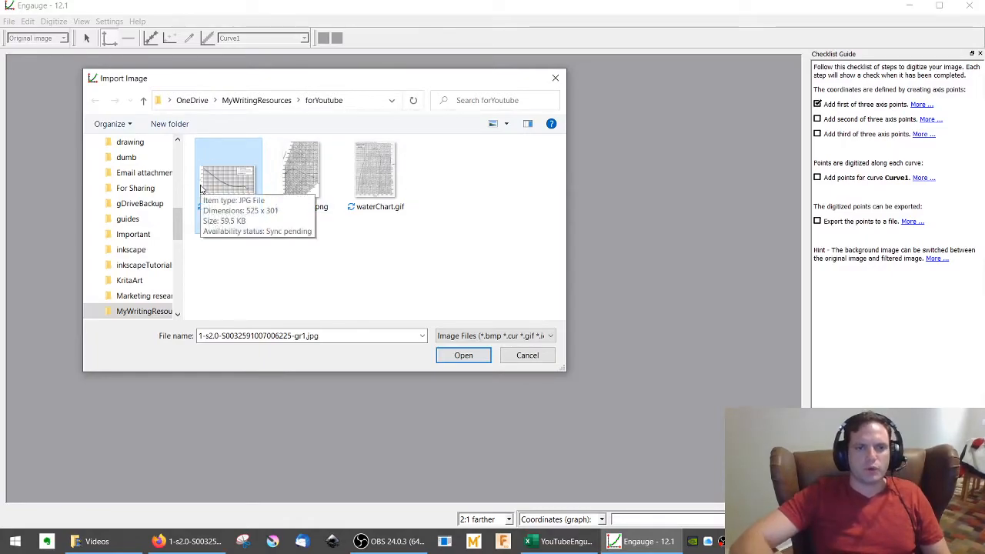
Open the drag-coefficient chart JPG to launch the Checklist Guide Wizard.
left_click(463, 355)
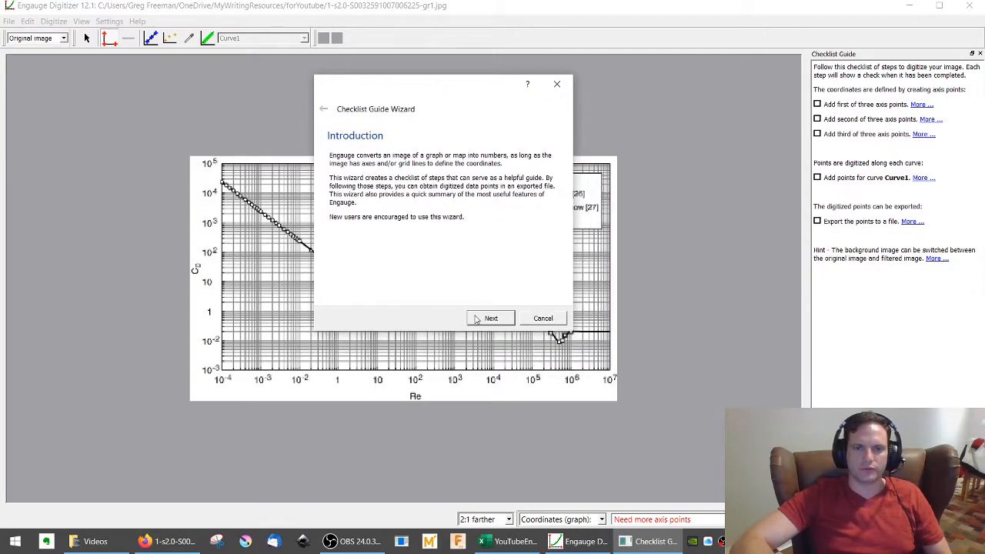
Finish the guide wizard, keeping the single curve Curve1 drawn with lines.
left_click(491, 317)
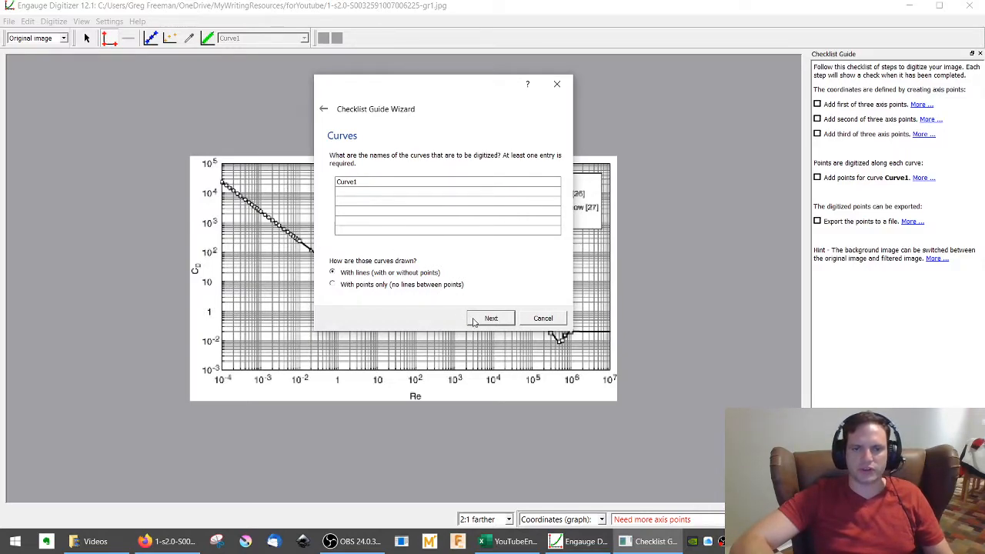
left_click(491, 318)
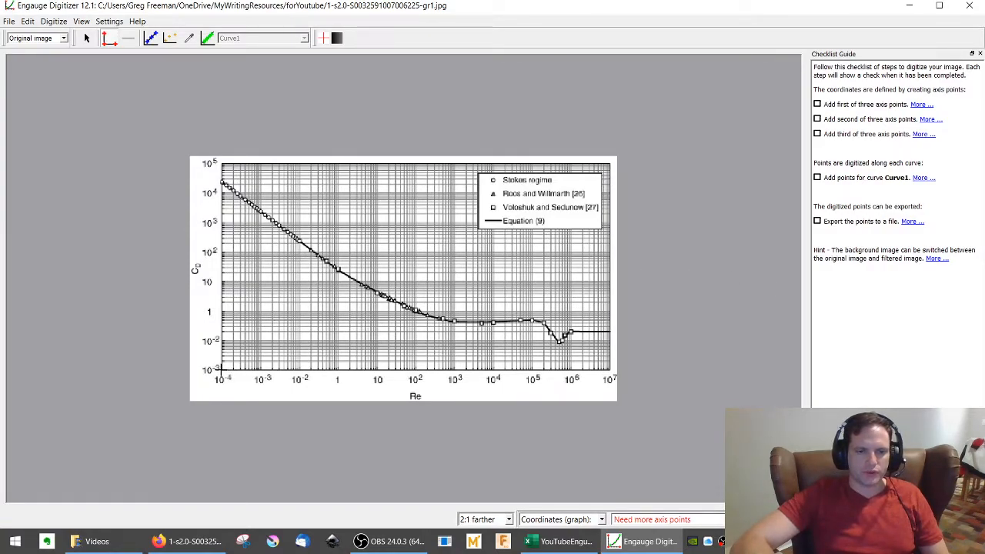
Place axis points (1e-4, 1e-3), (1e7, 1e-3) and (1e-4, 1e5) on three chart corners.
left_click(221, 372)
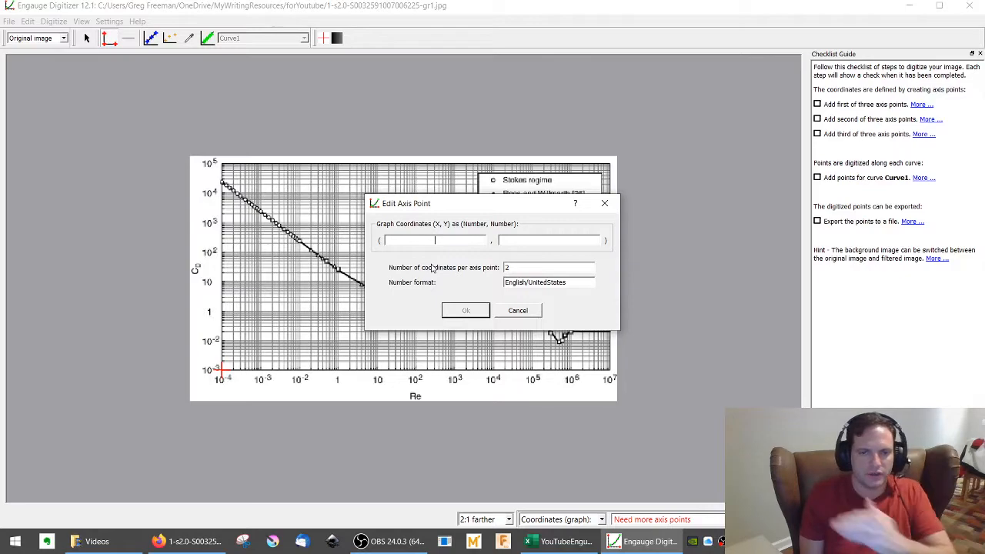
type("1e")
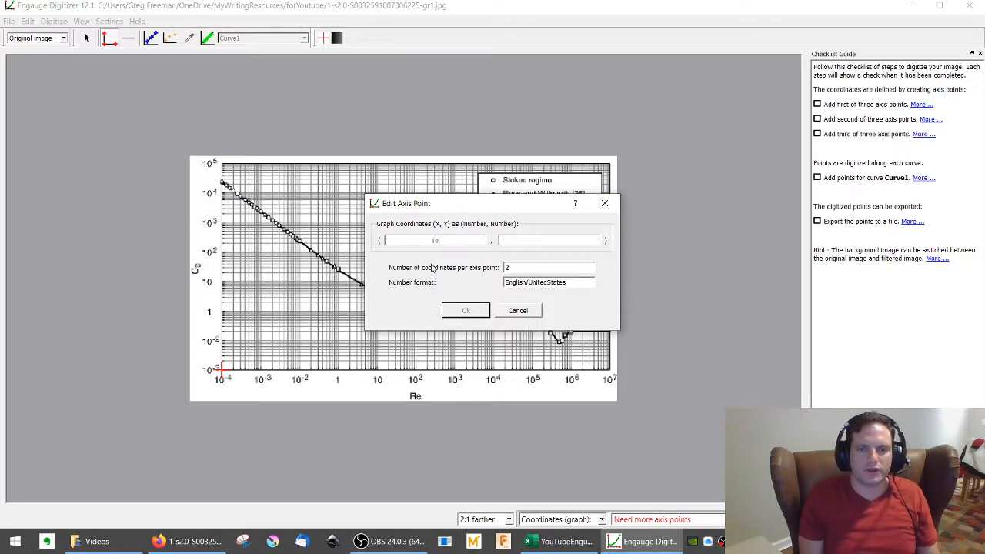
type("-4")
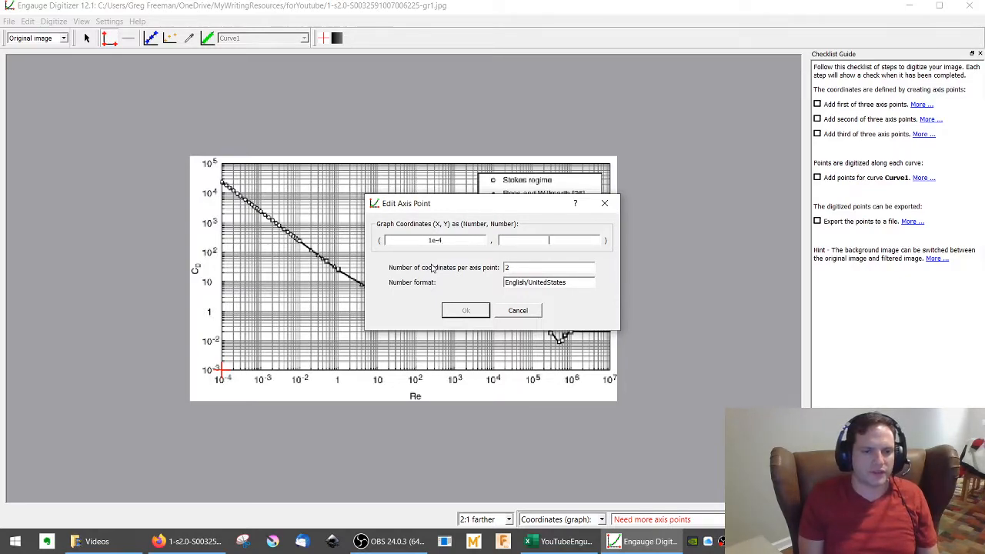
type("1e-3")
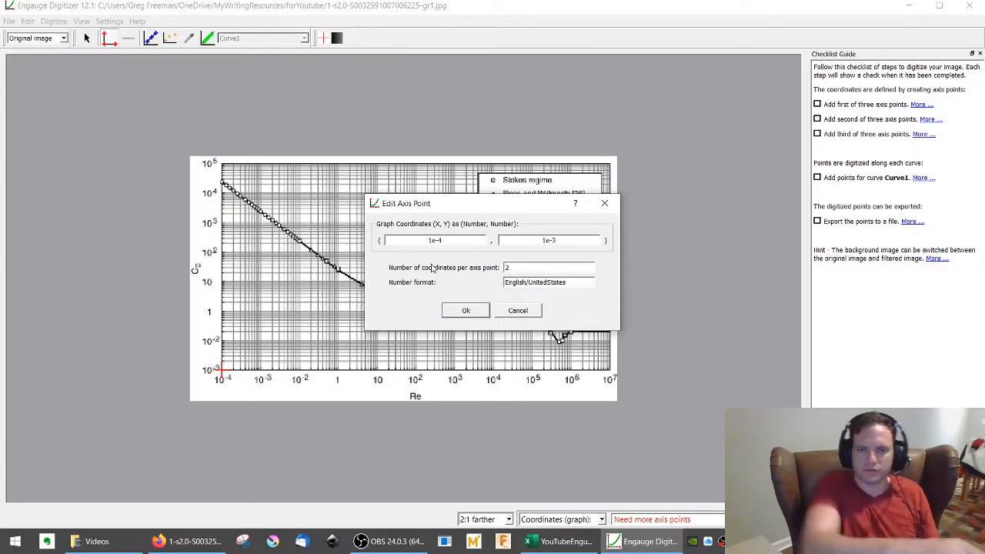
left_click(465, 310)
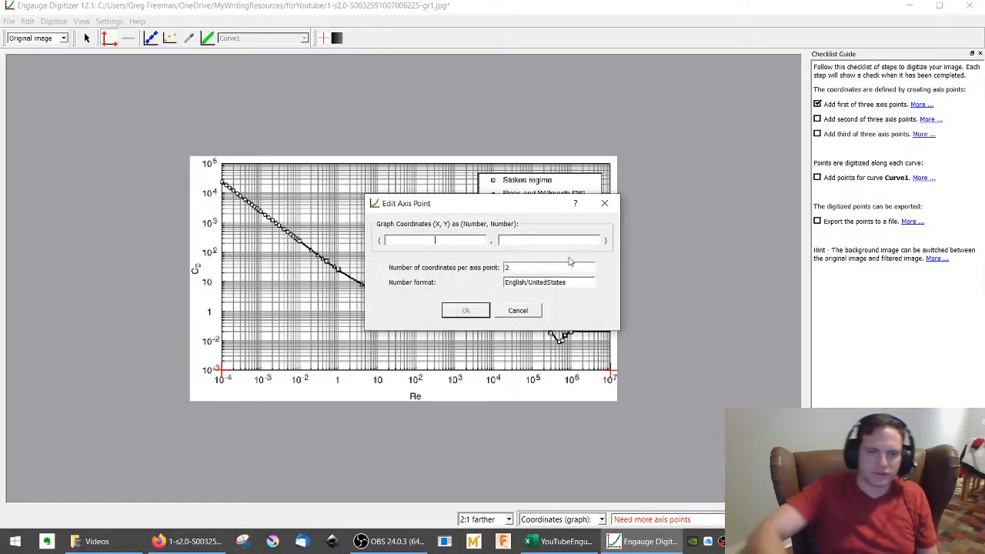
type("1e7")
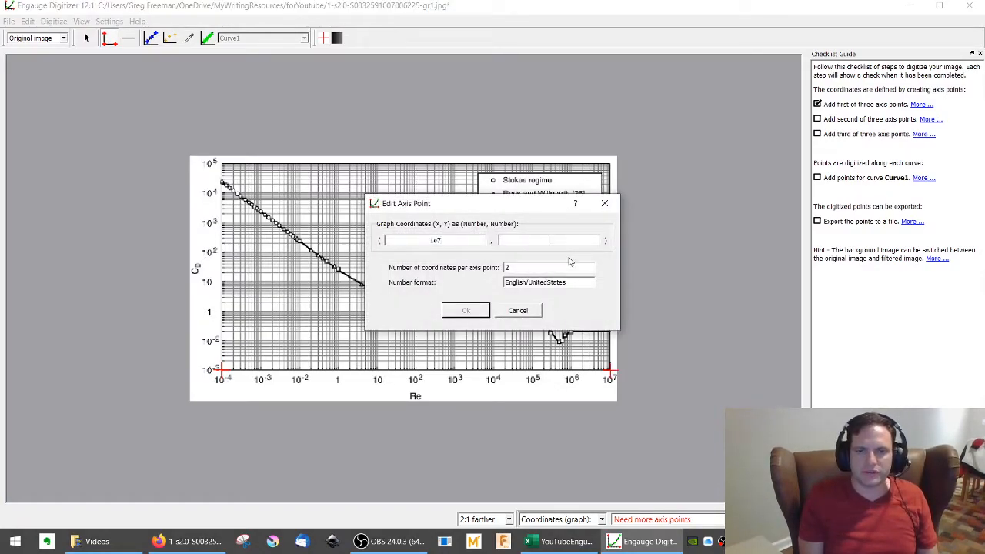
type("1e-3")
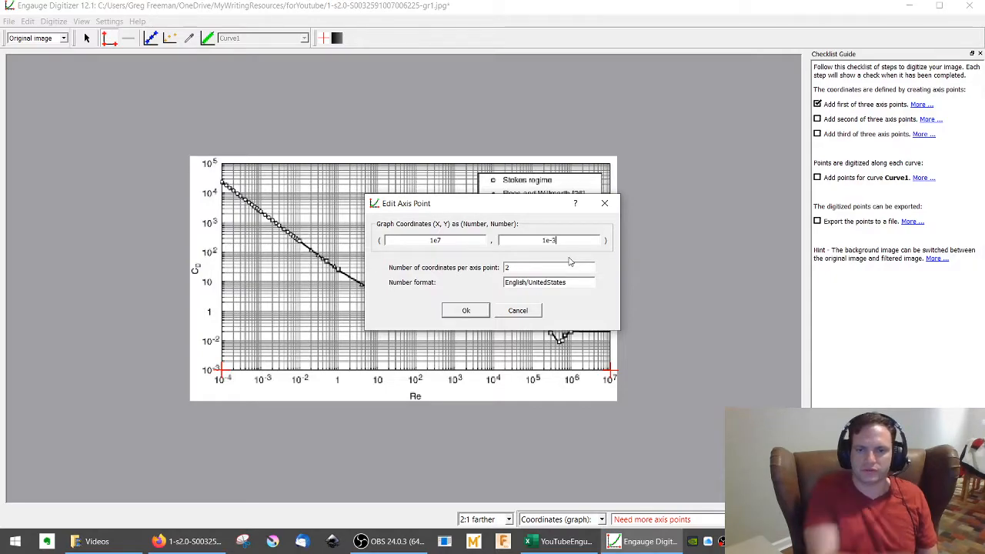
mouse_move(465, 310)
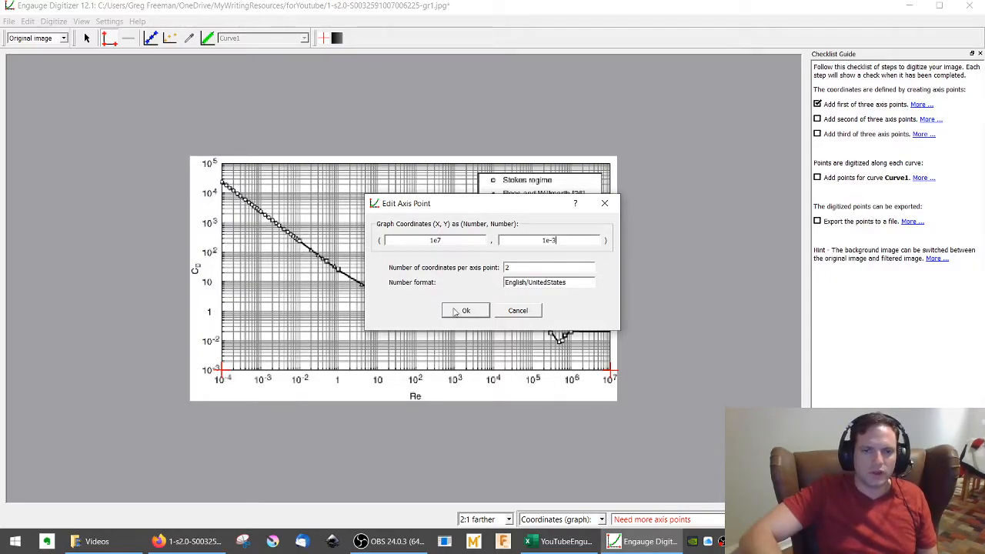
left_click(466, 310)
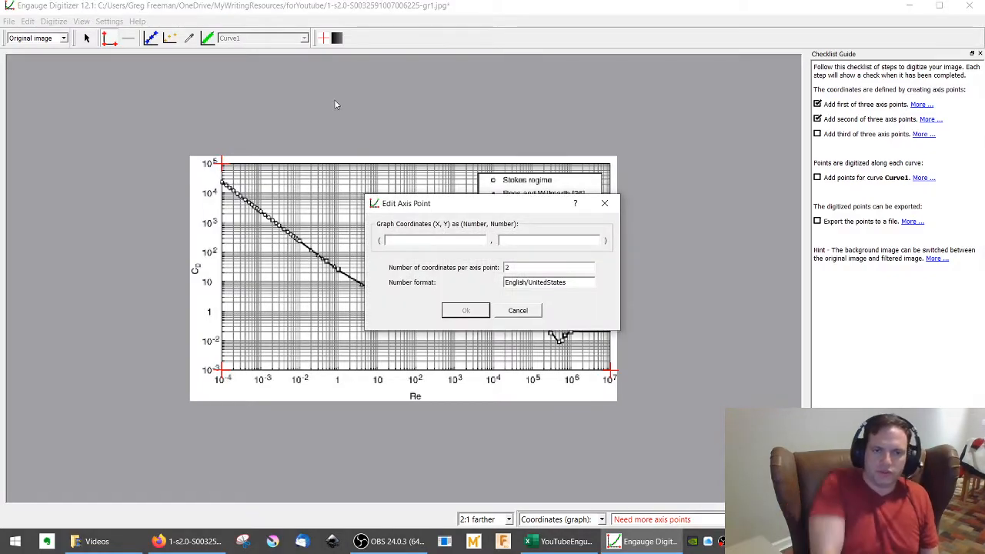
type("1e5")
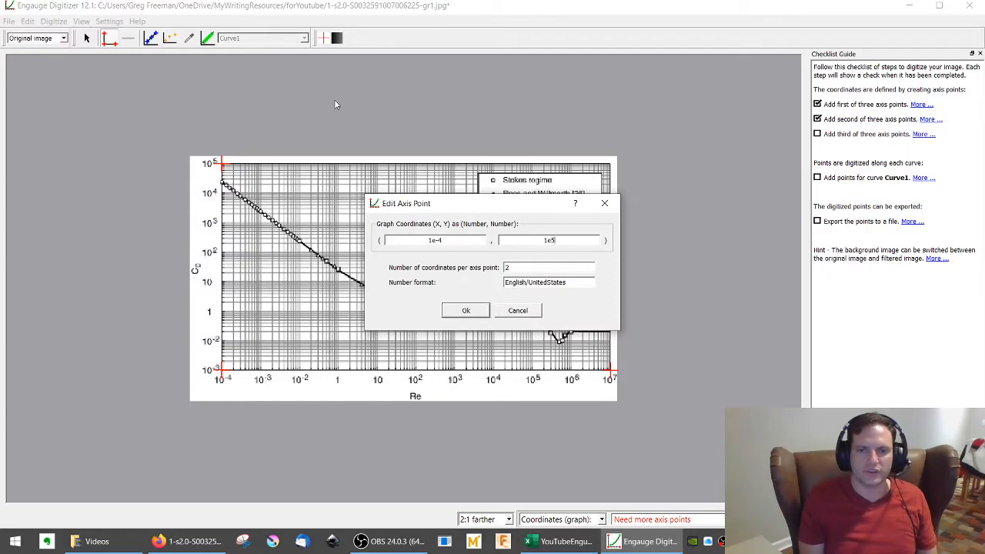
mouse_move(466, 310)
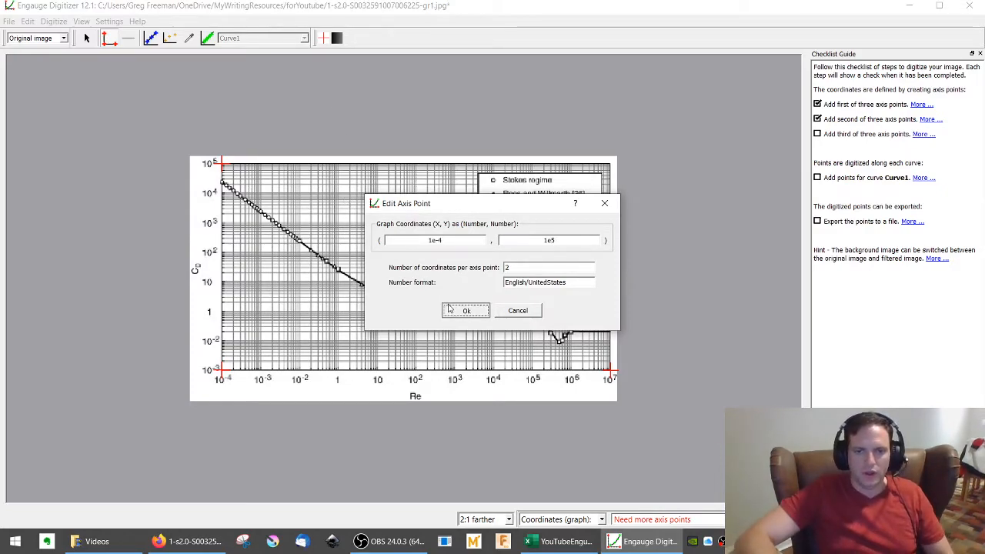
left_click(466, 310)
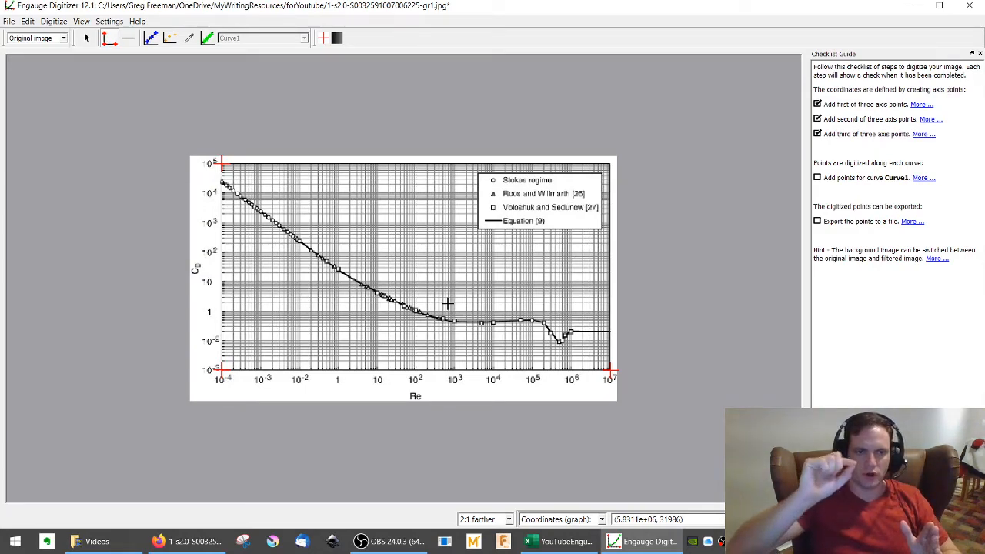
Select Curve1 from the toolbar curve dropdown for new points.
left_click(151, 39)
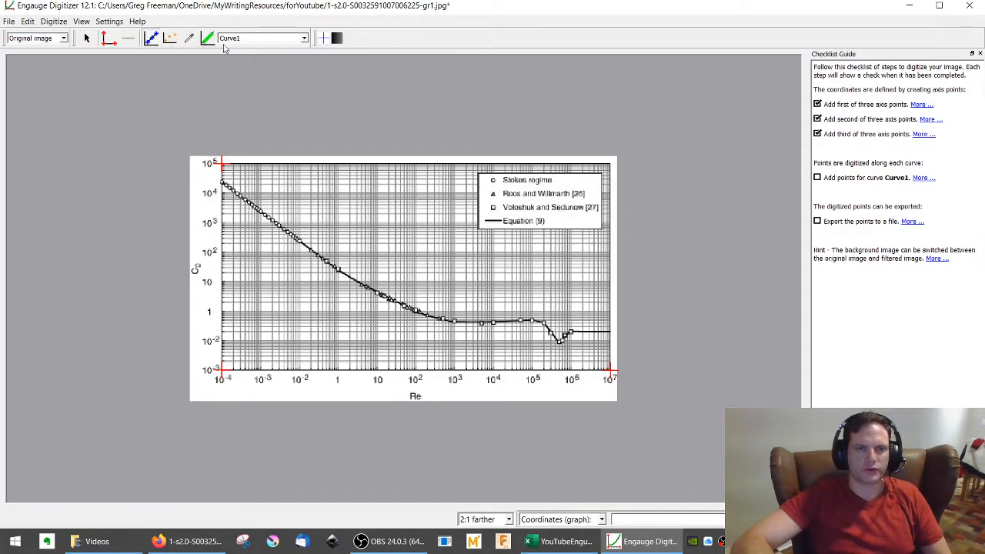
mouse_move(242, 49)
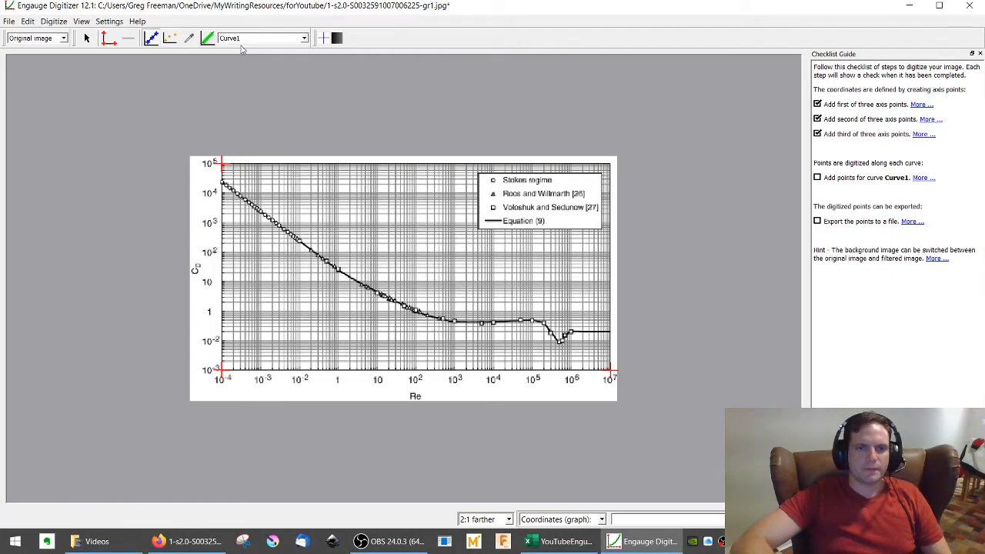
mouse_move(262, 37)
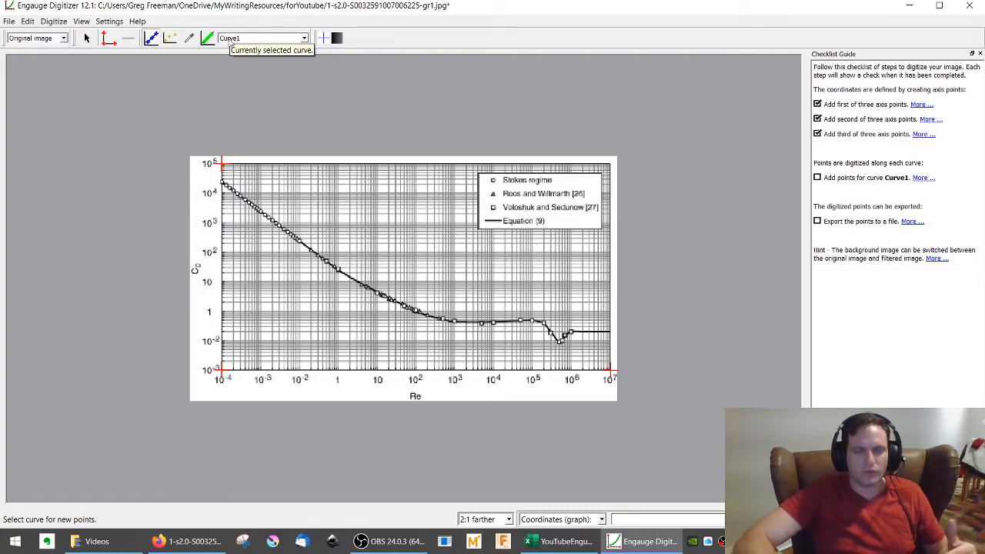
left_click(304, 38)
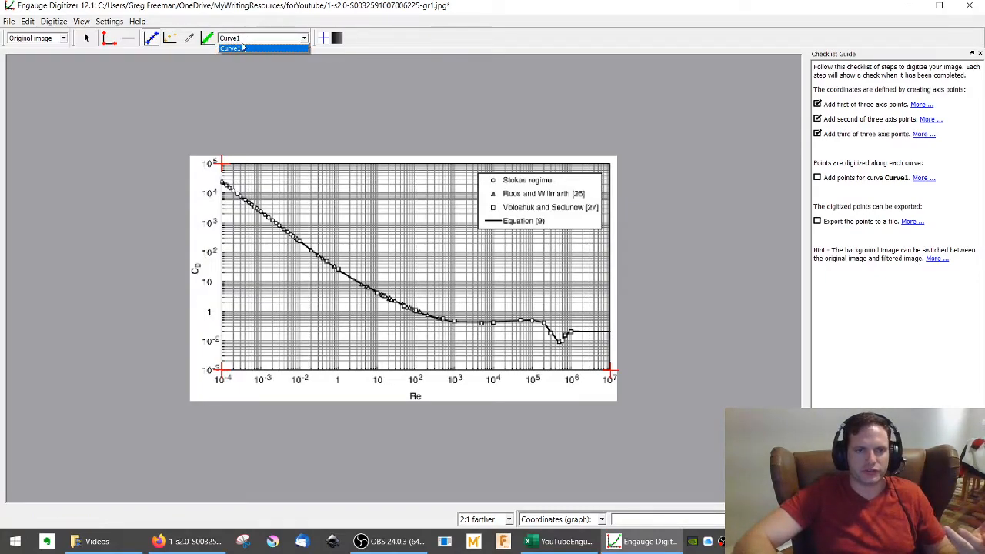
left_click(229, 48)
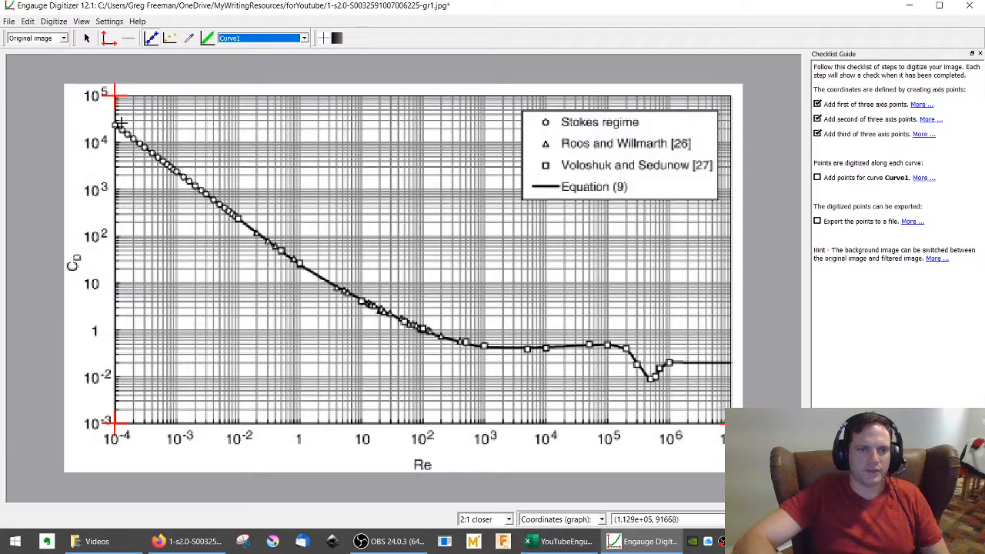
mouse_move(720, 419)
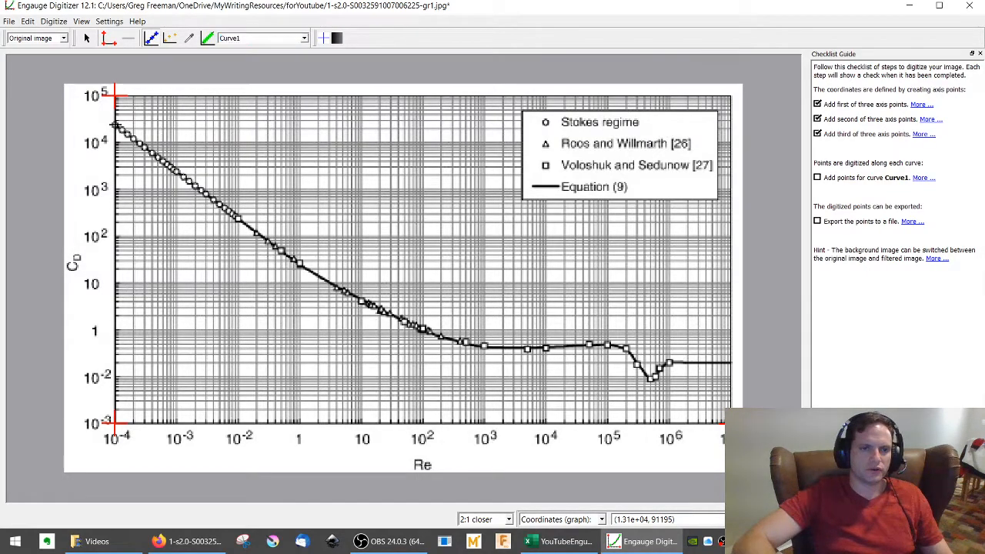
Click Curve1 points from the top-left start through Re 1, 10^3, 10^5, the dip and tail.
left_click(121, 125)
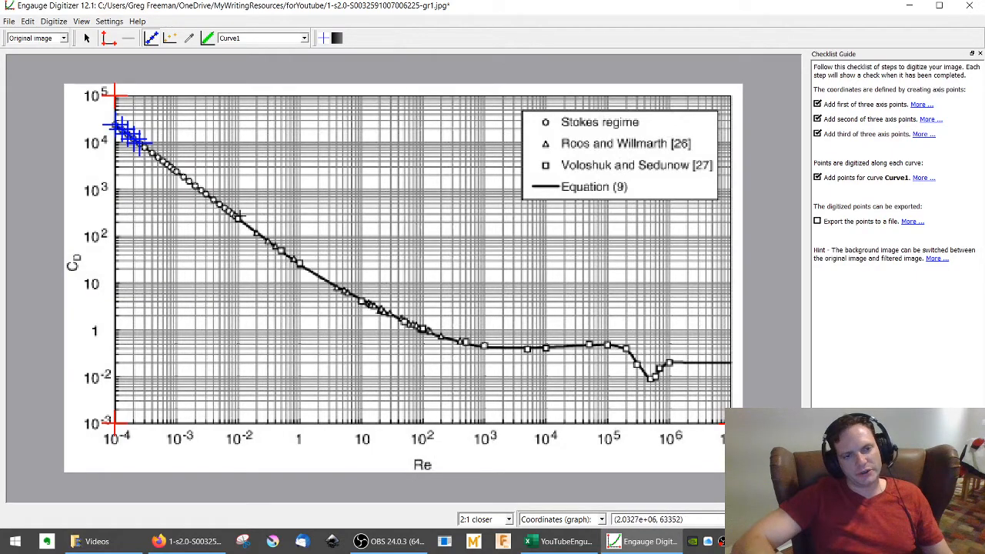
mouse_move(239, 218)
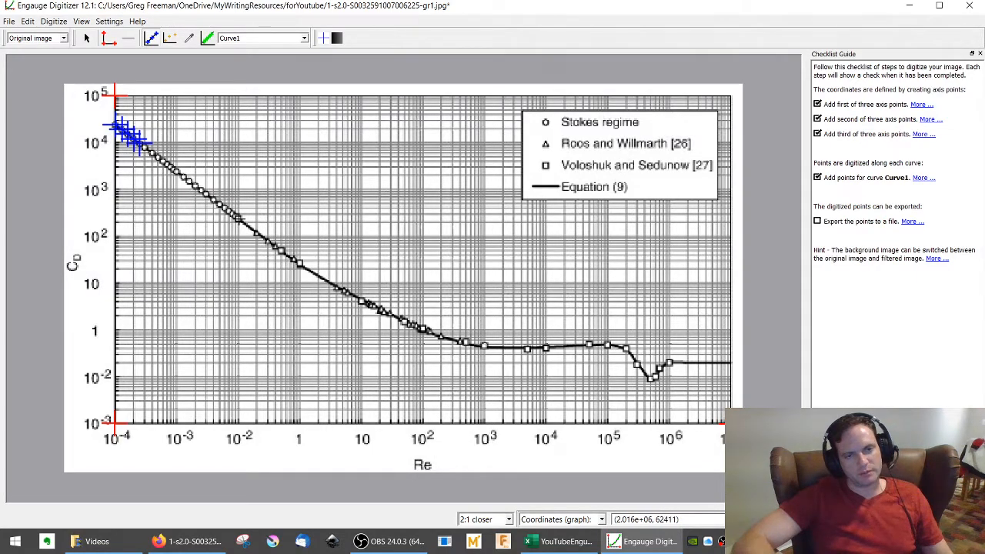
left_click(242, 221)
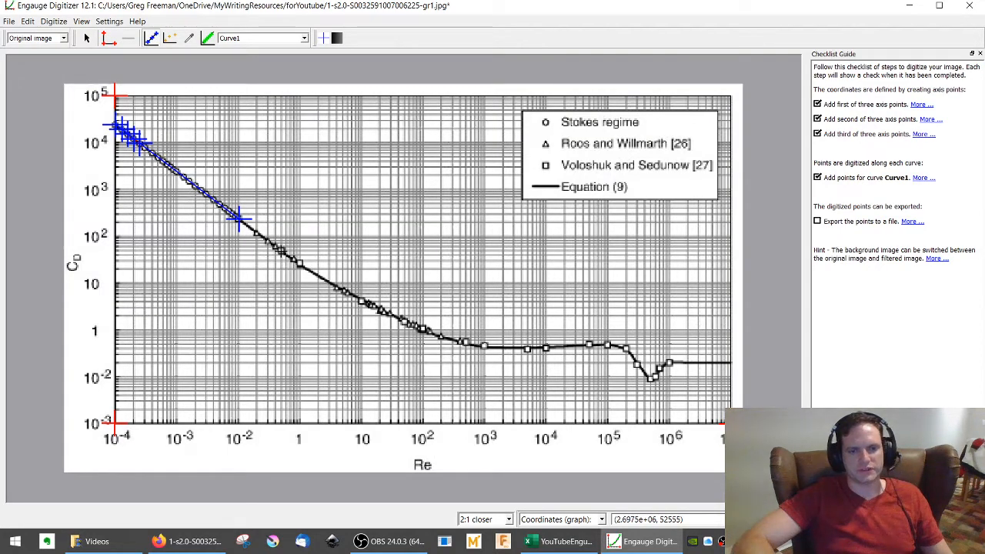
left_click(281, 246)
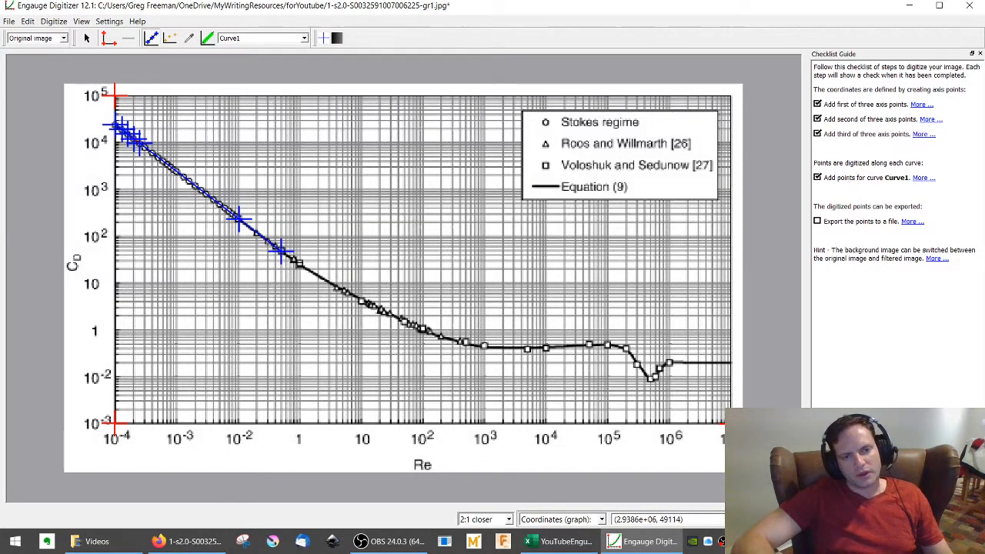
left_click(296, 266)
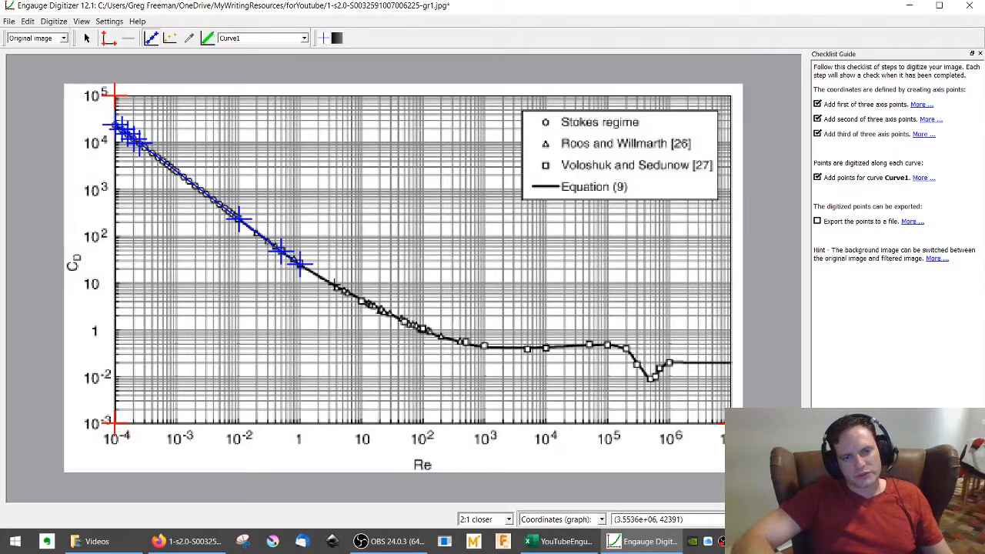
left_click(337, 288)
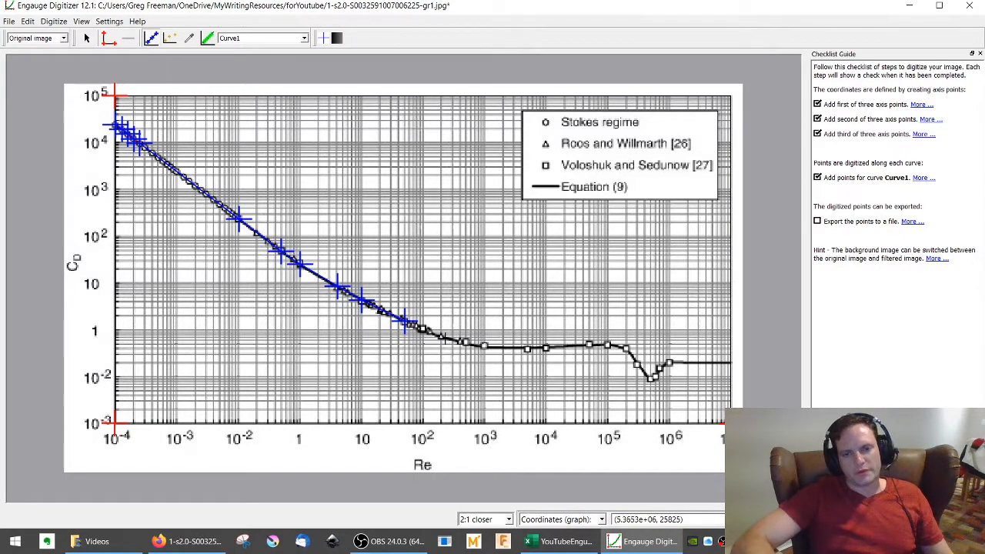
left_click(465, 342)
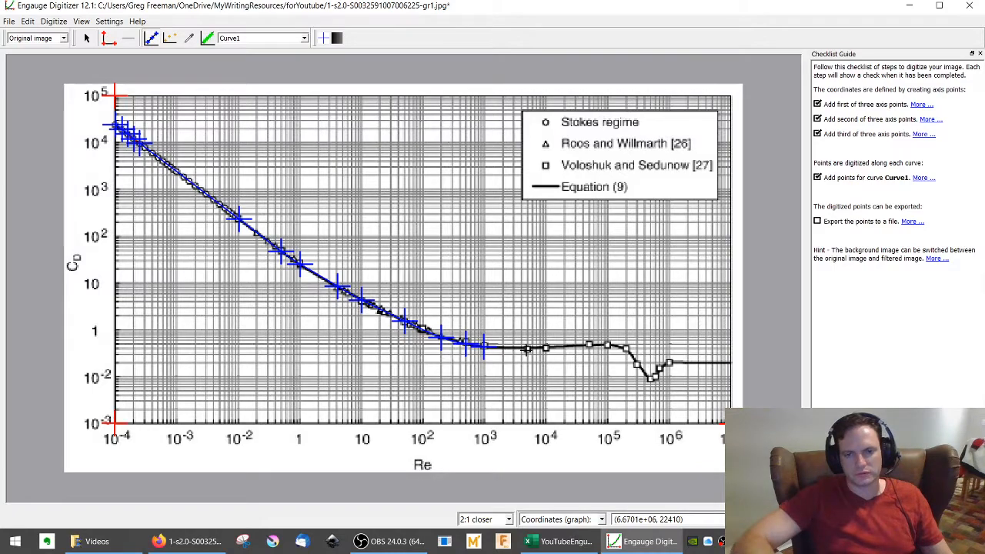
left_click(527, 348)
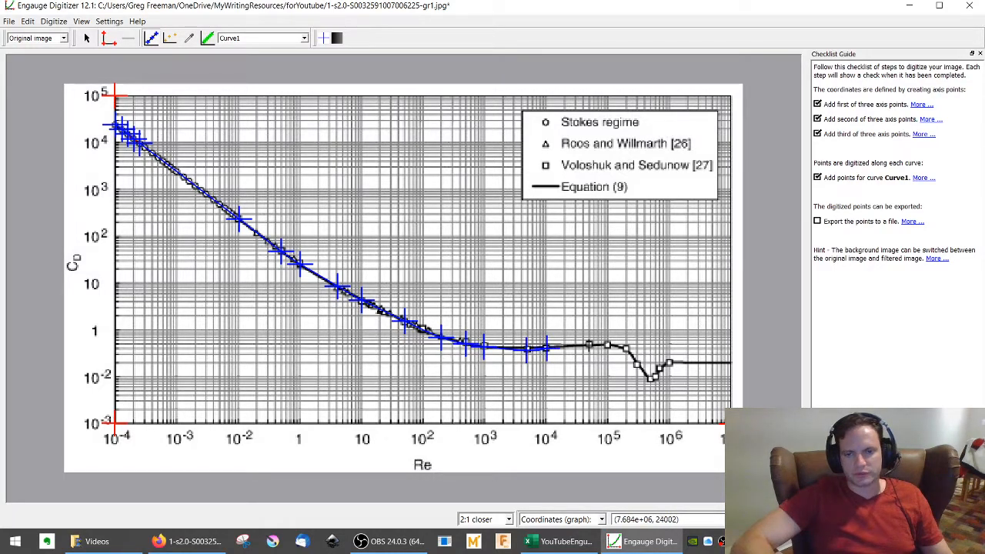
left_click(608, 338)
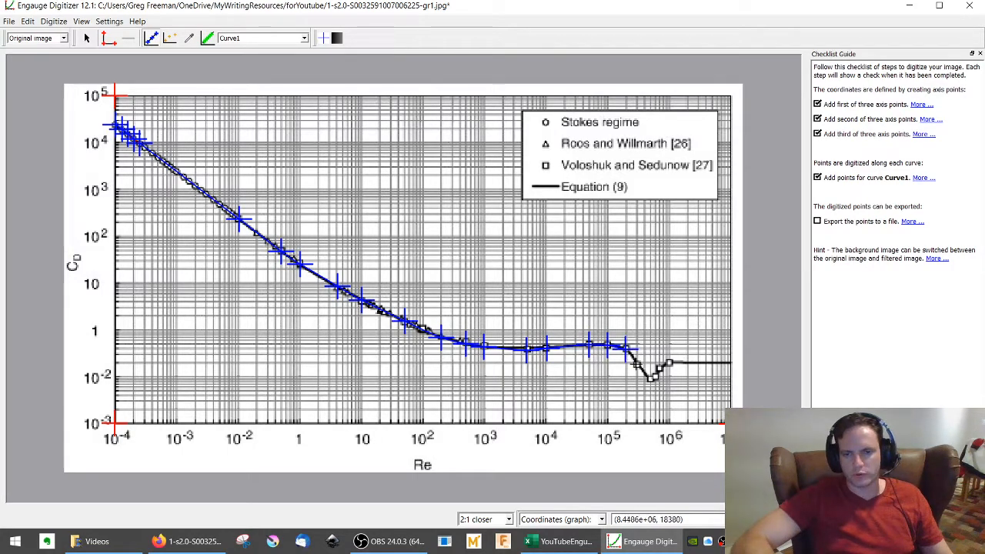
left_click(650, 377)
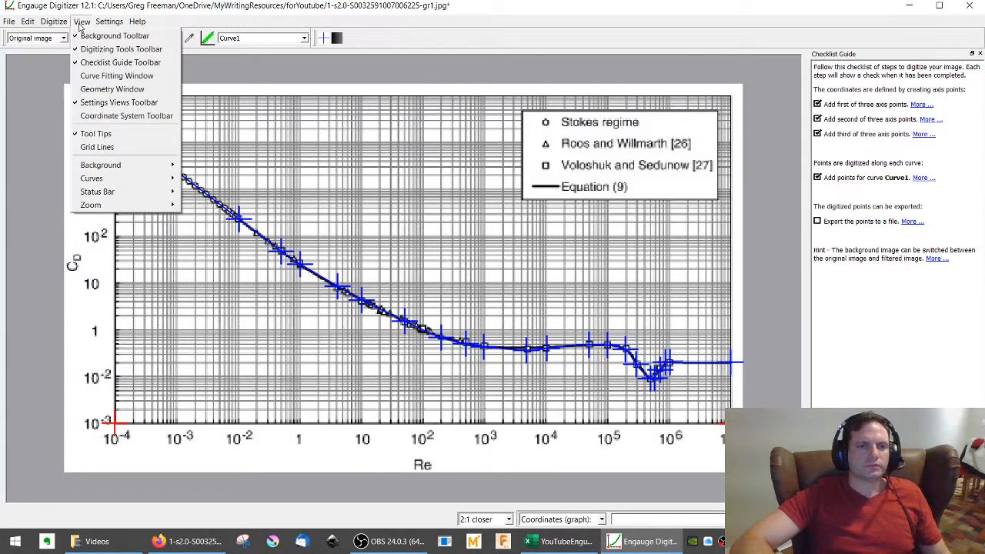
Set both X and Y coordinate scales to Log in Settings > Coordinates.
left_click(27, 21)
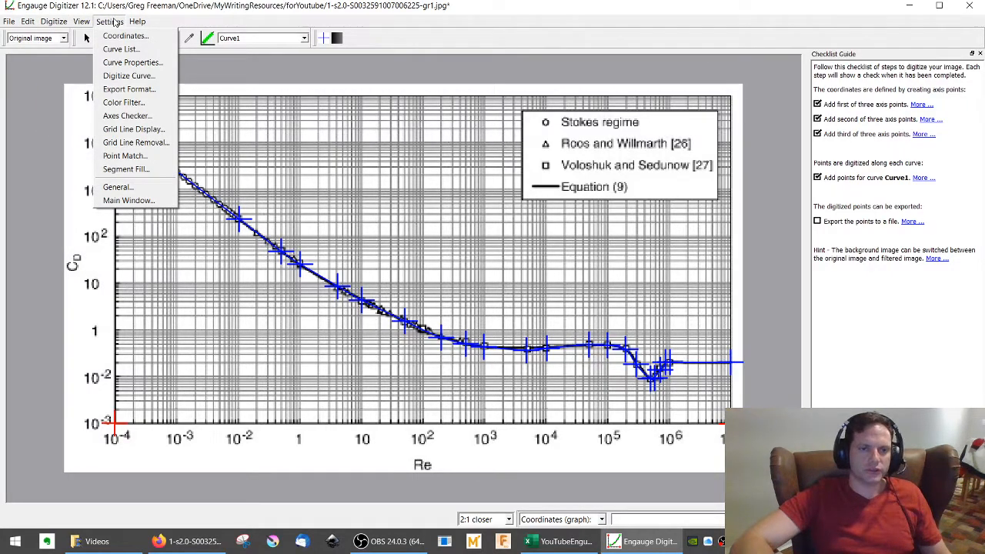
mouse_move(127, 115)
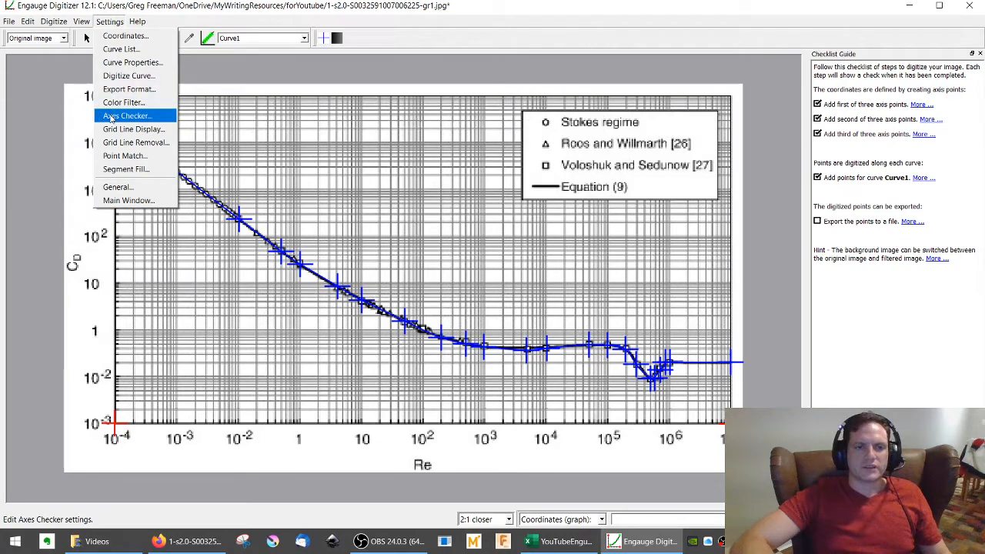
left_click(127, 115)
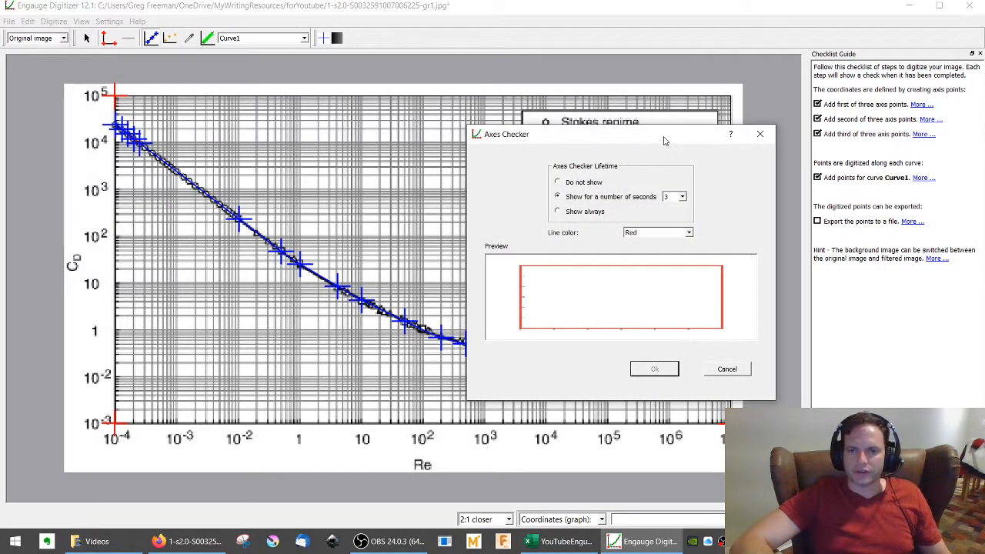
left_click(109, 20)
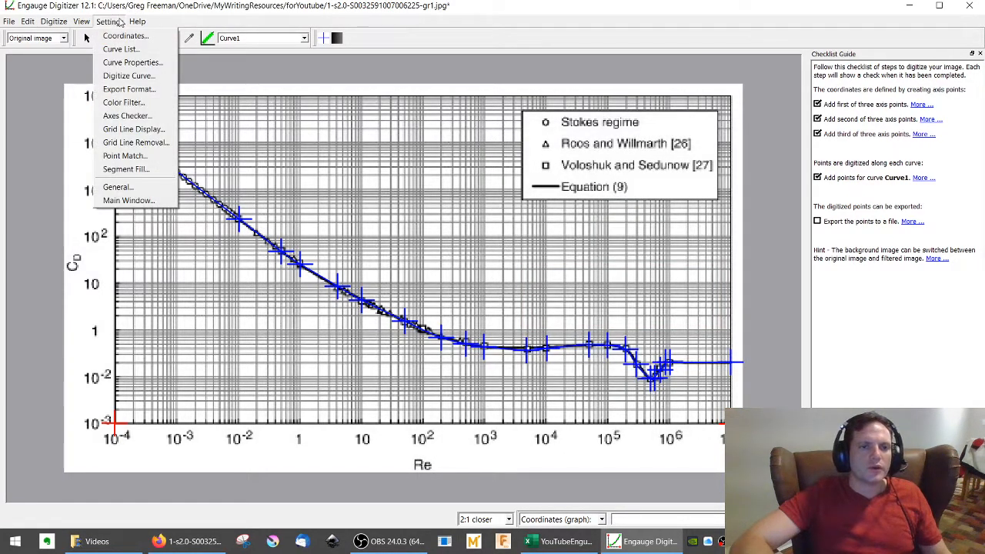
left_click(125, 36)
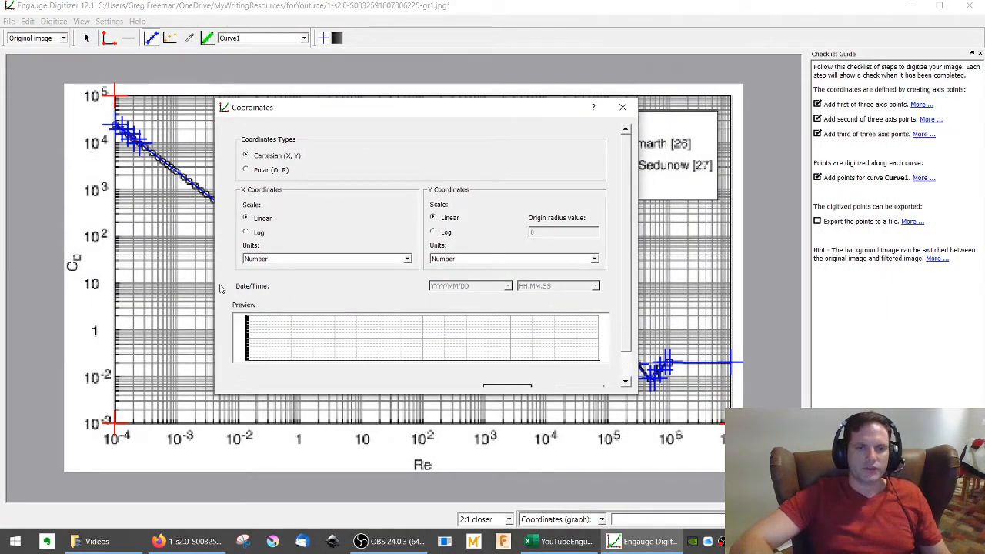
left_click(246, 232)
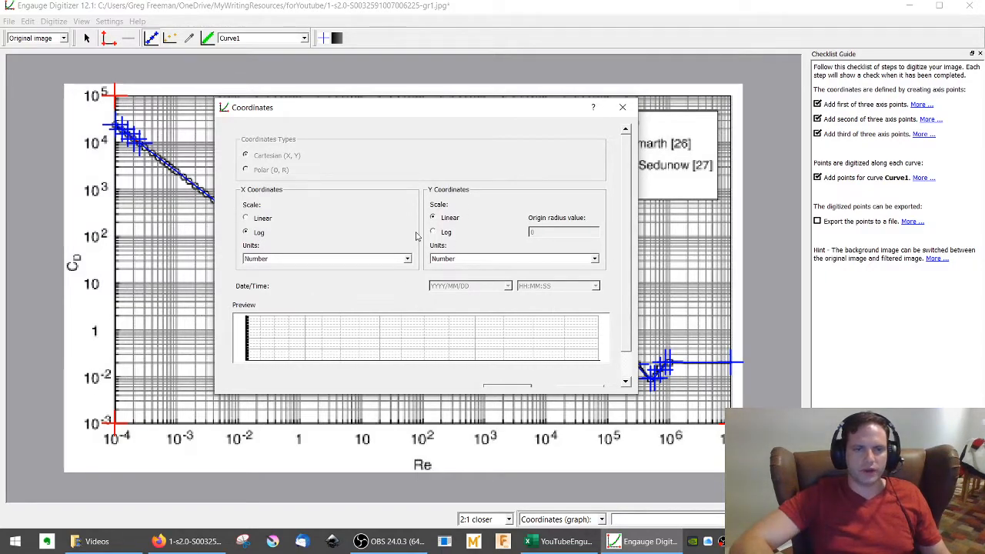
left_click(433, 232)
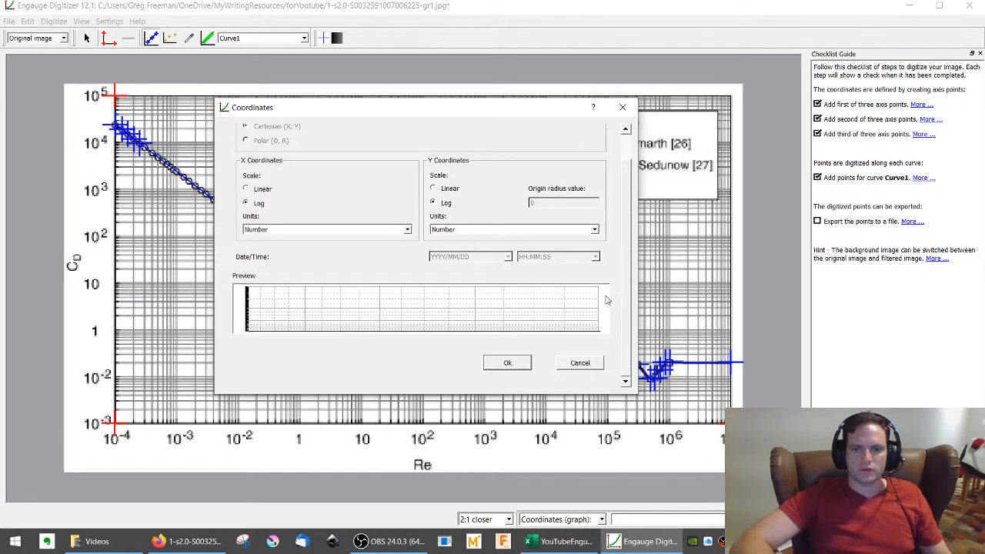
mouse_move(584, 300)
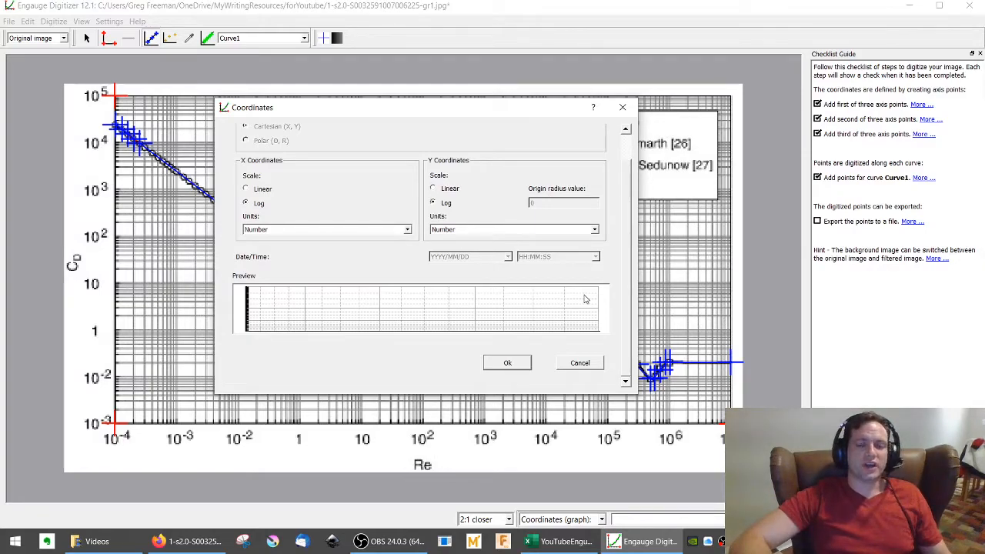
mouse_move(442, 353)
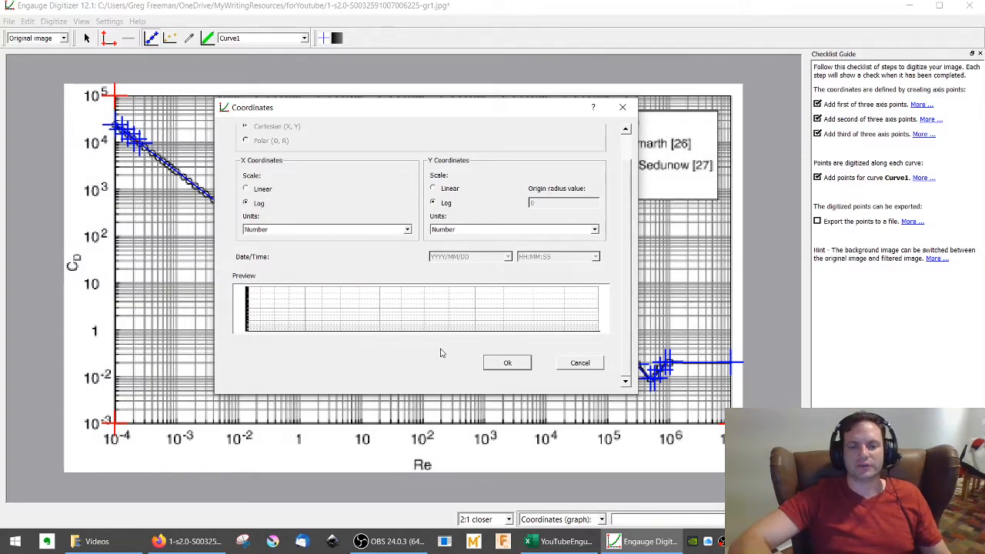
mouse_move(432, 363)
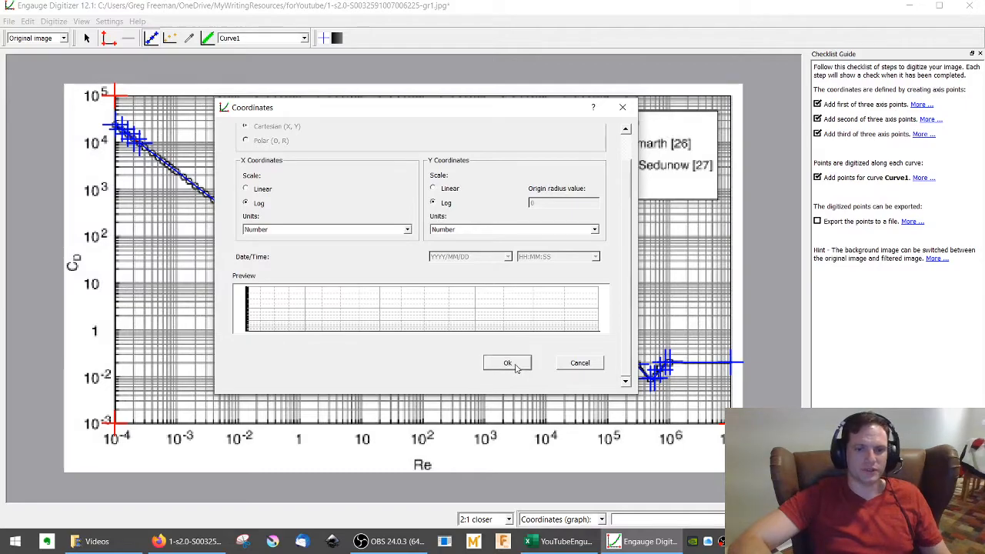
left_click(507, 362)
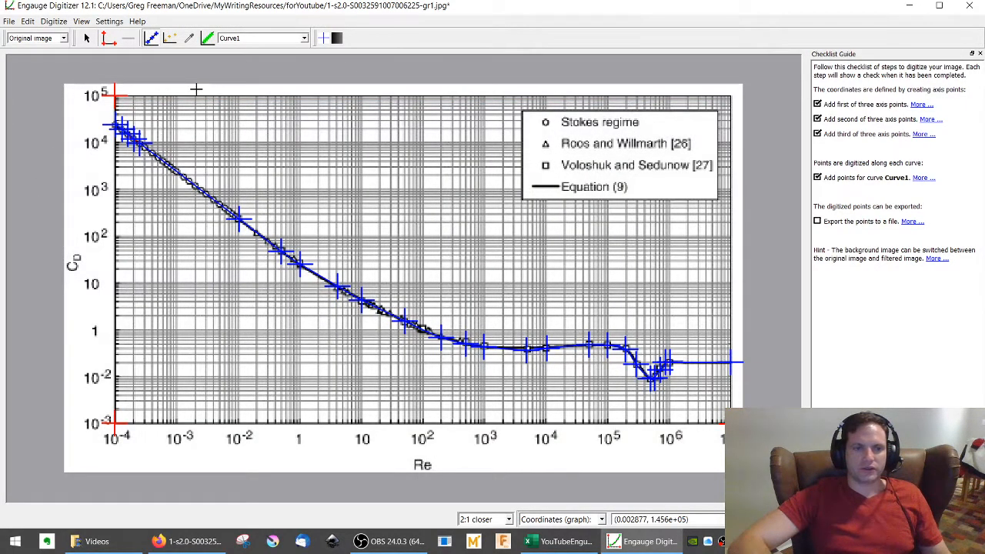
Export Curve1 points as a Text CSV file in forYoutube with the suggested name.
left_click(109, 21)
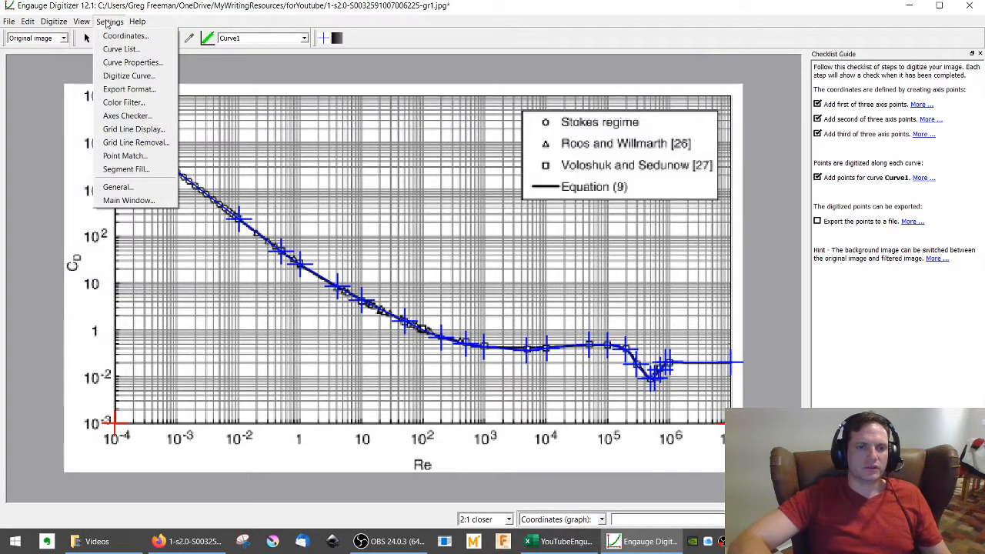
left_click(27, 21)
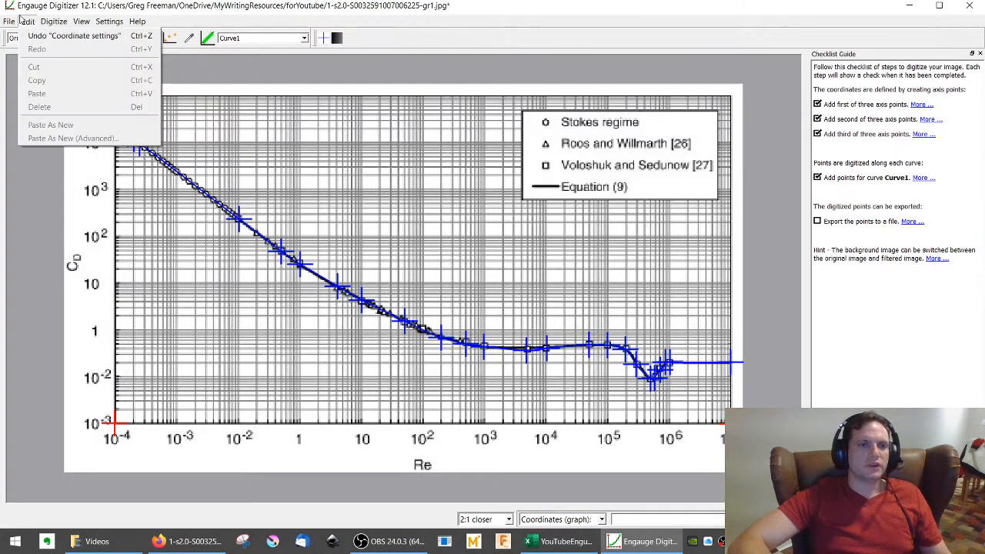
left_click(10, 21)
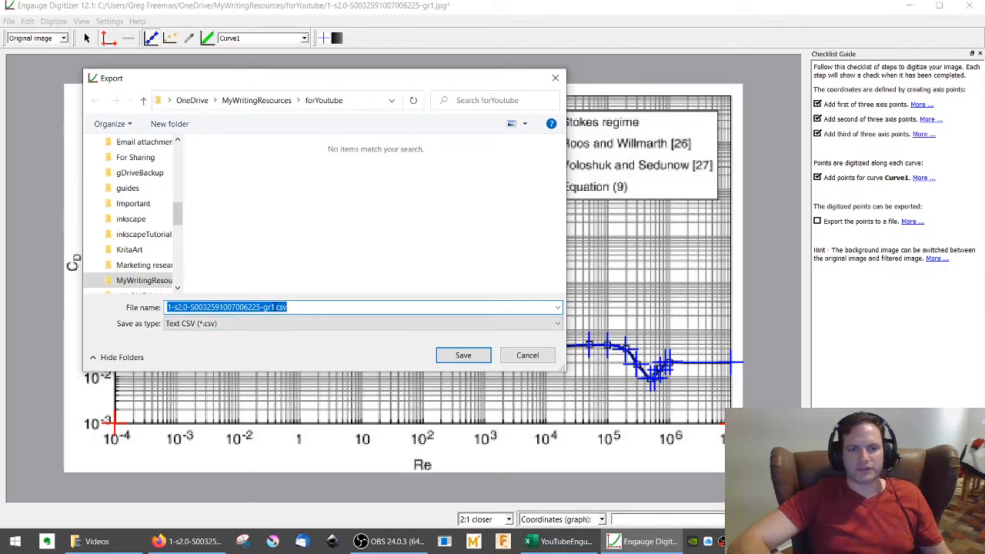
left_click(463, 354)
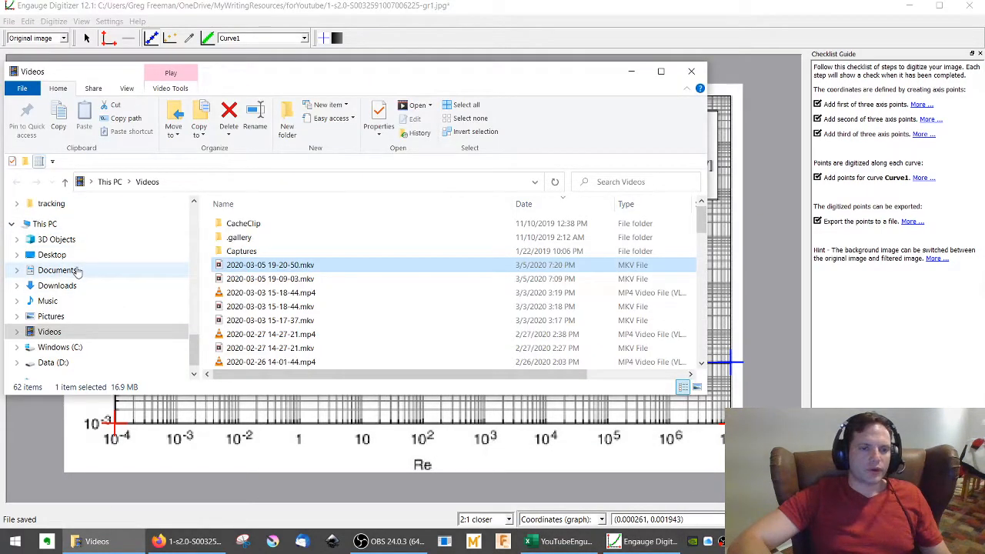
Open the MyWritingResources folder from the File Explorer navigation pane.
scroll("down", 3)
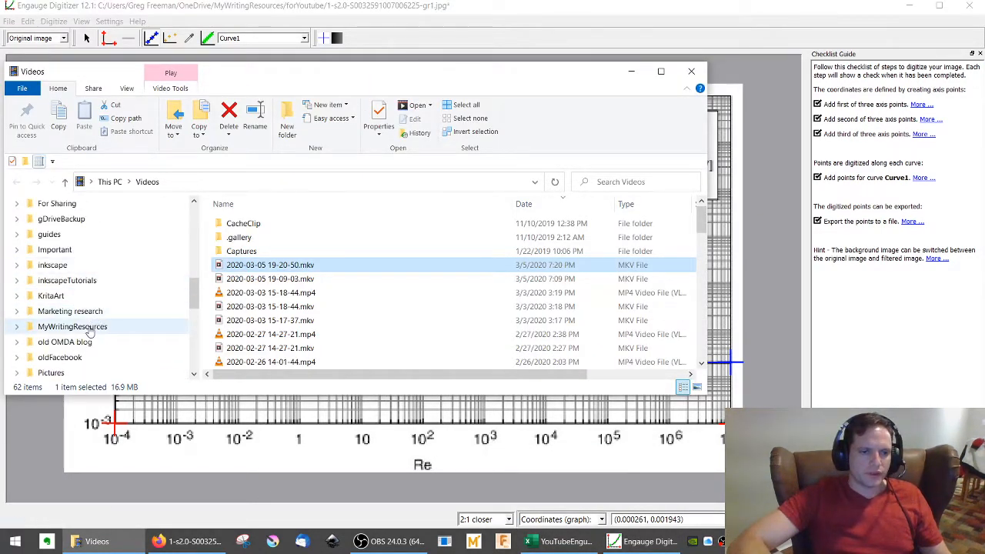
left_click(73, 326)
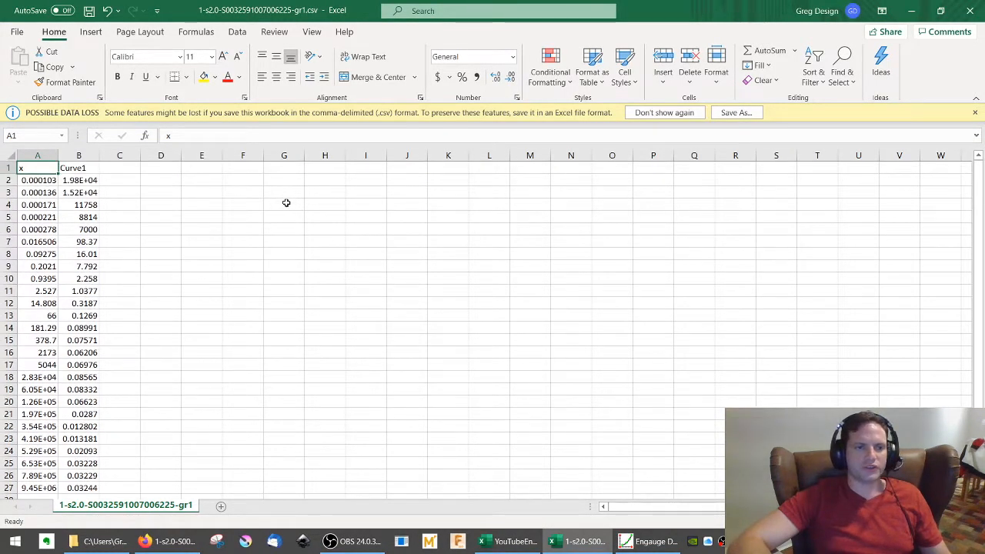
mouse_move(271, 201)
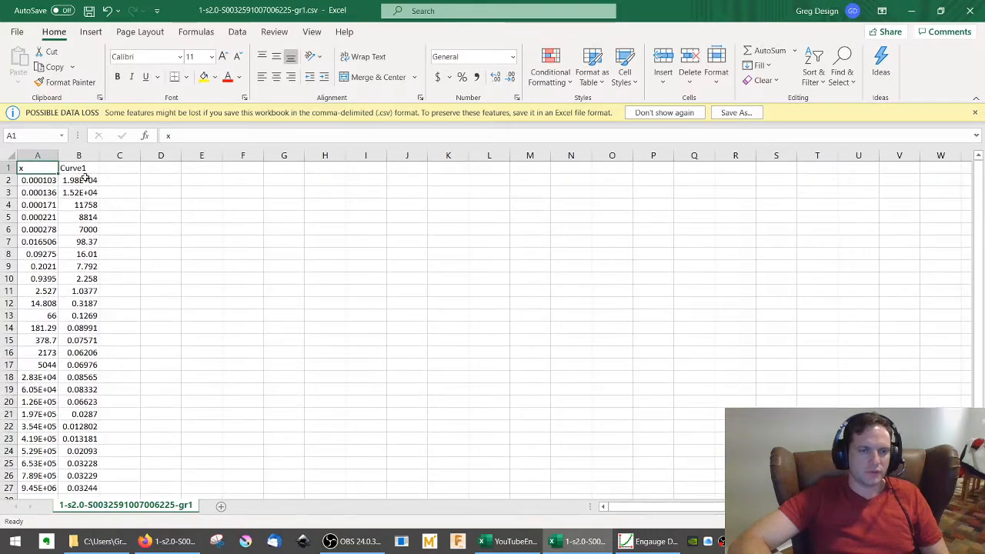
Copy the x and Curve1 columns (A1:B27) from the exported CSV.
scroll("down", 3)
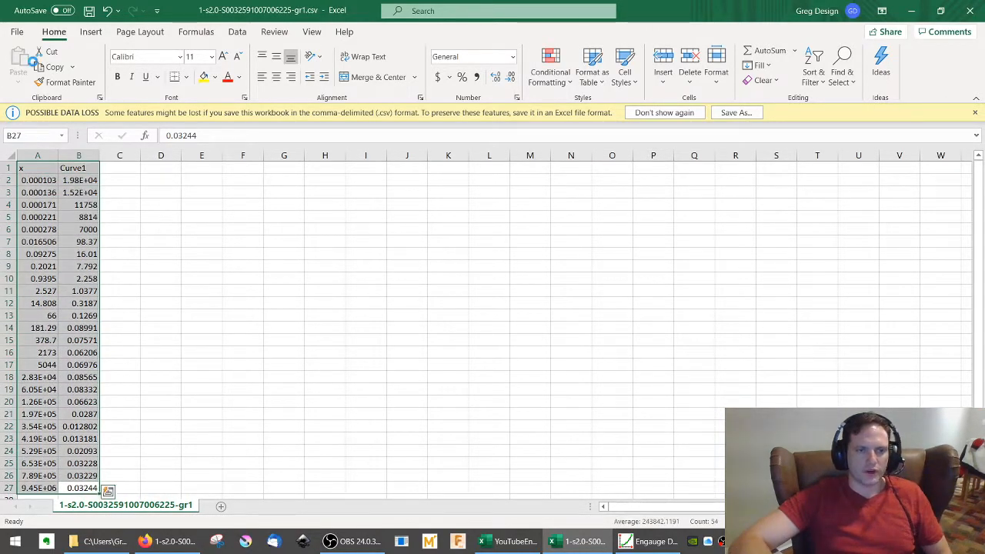
left_click(507, 540)
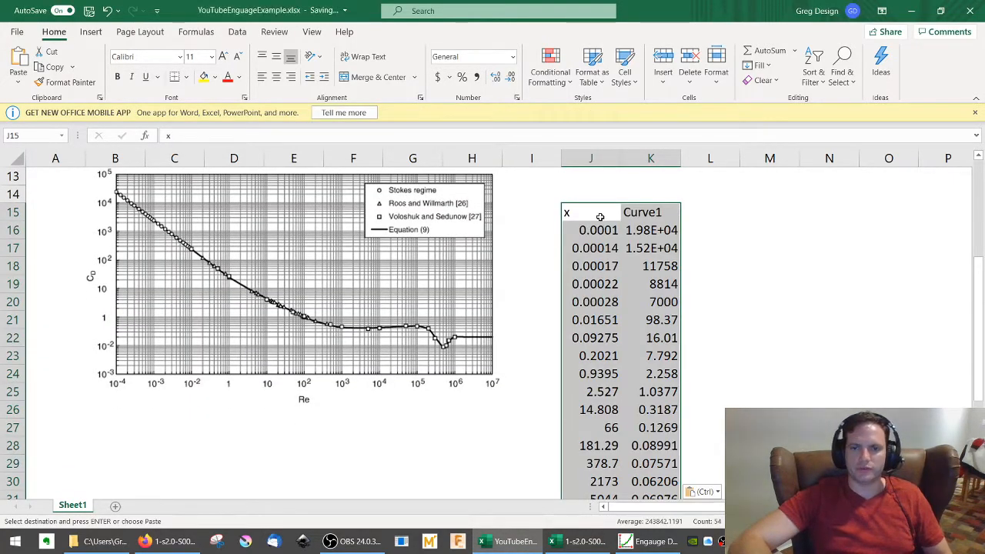
Select the original drag-coefficient chart image on the sheet.
scroll("up", 3)
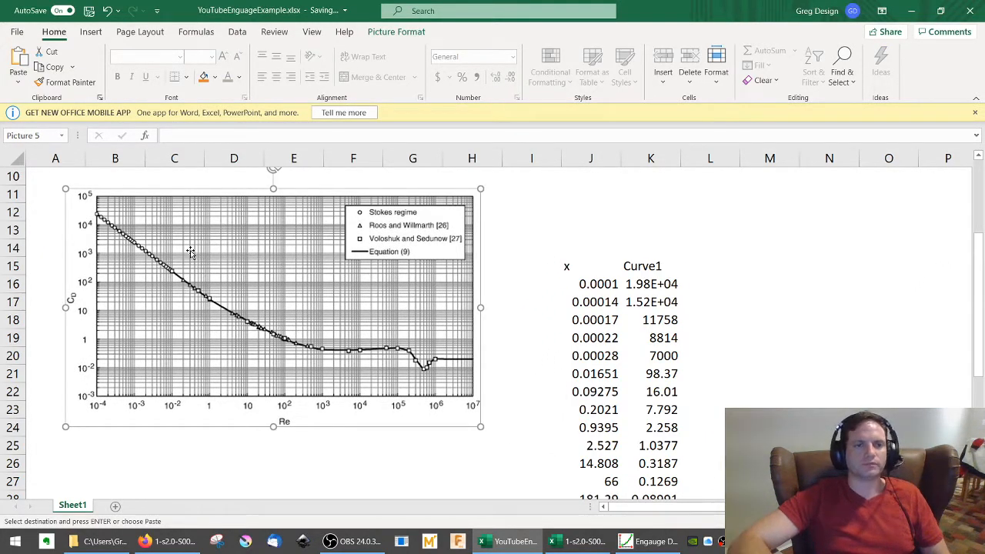
mouse_move(152, 455)
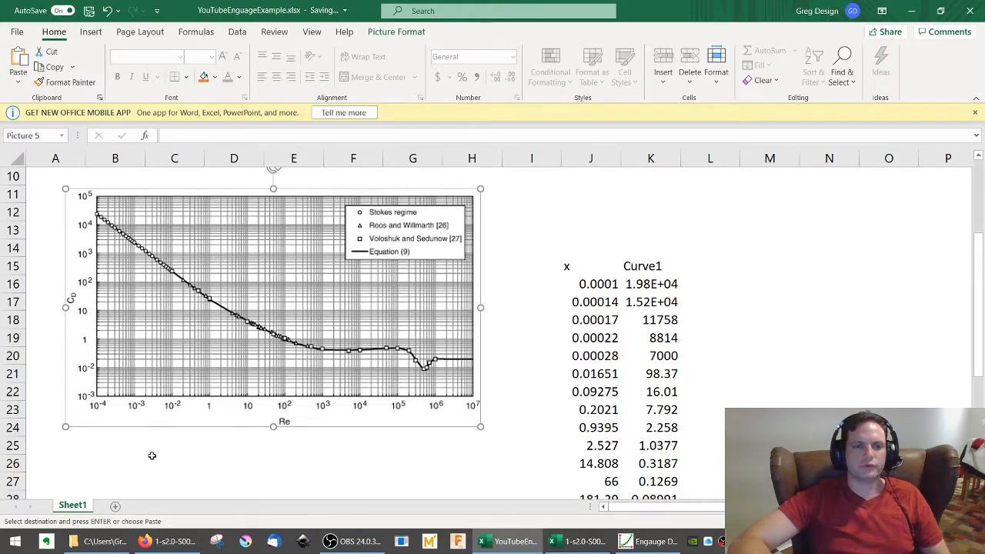
left_click(174, 463)
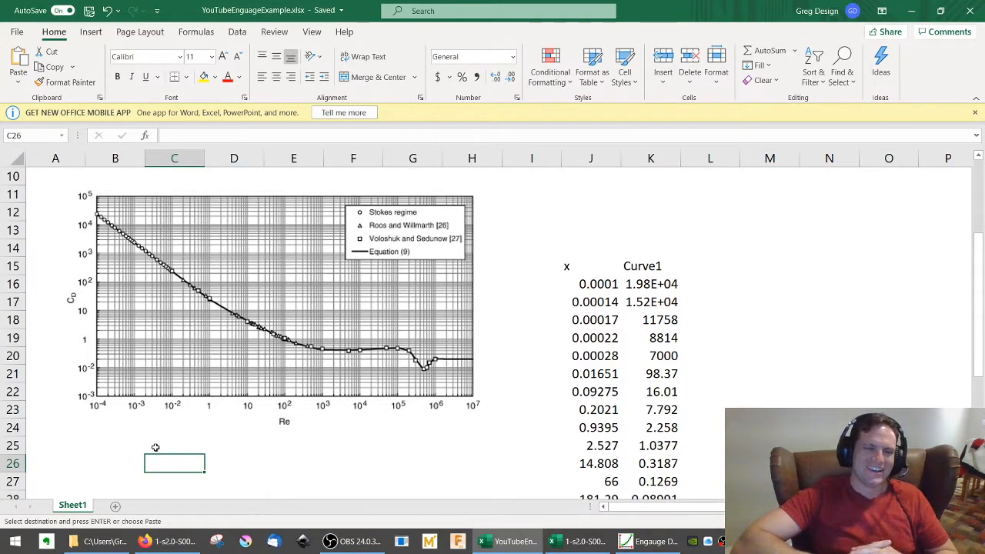
mouse_move(138, 431)
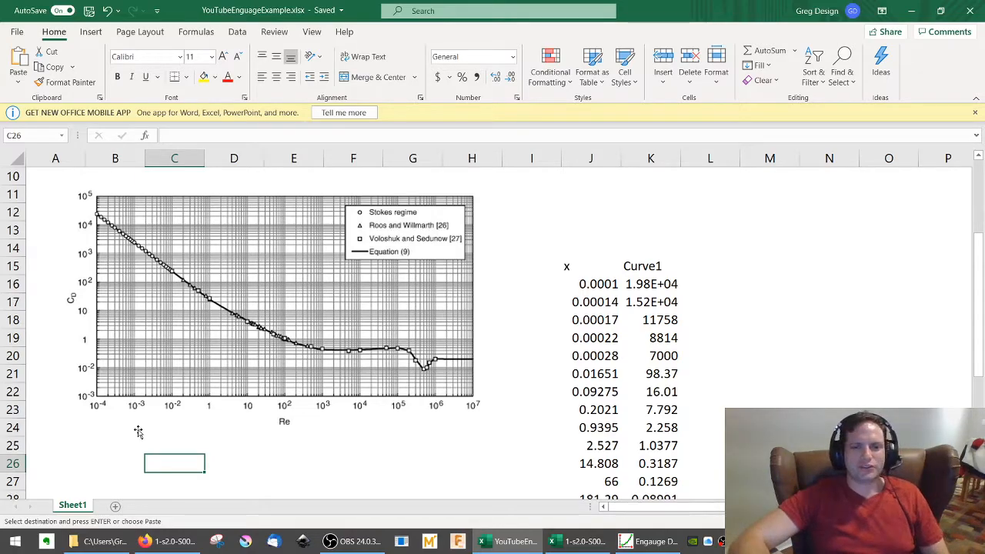
Insert a blank scatter chart into the worksheet.
left_click(90, 32)
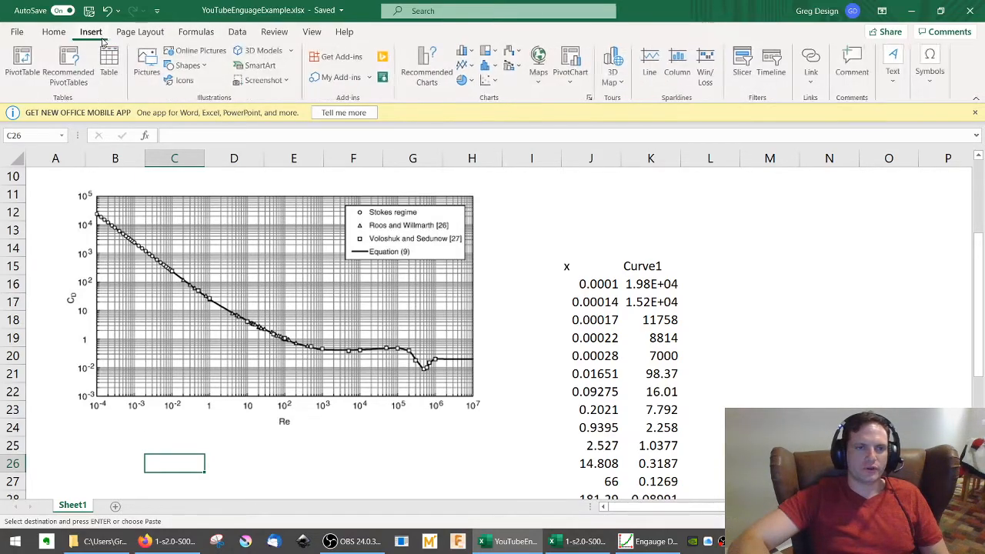
left_click(488, 81)
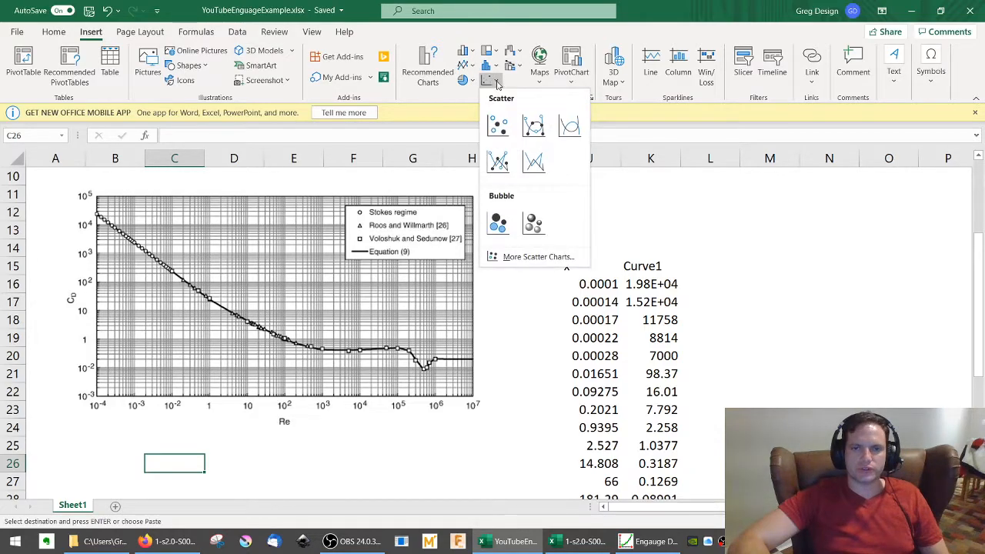
left_click(498, 125)
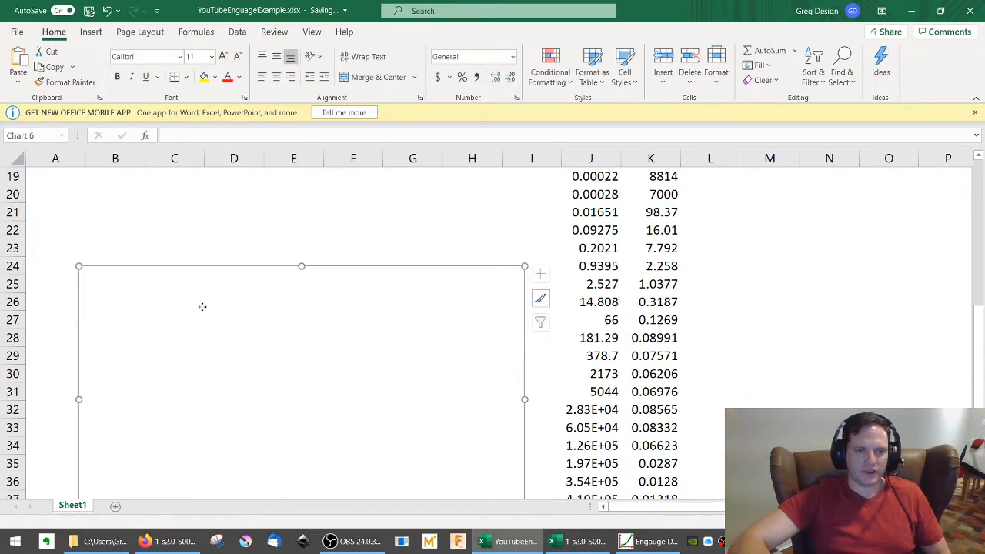
Open the chart area's fill settings to use the copied chart picture as background.
right_click(202, 307)
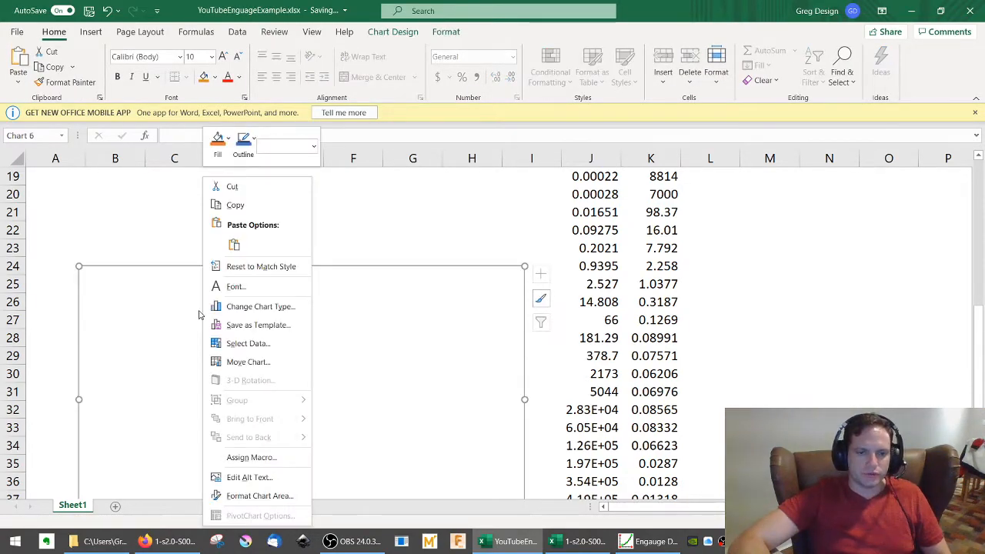
left_click(259, 495)
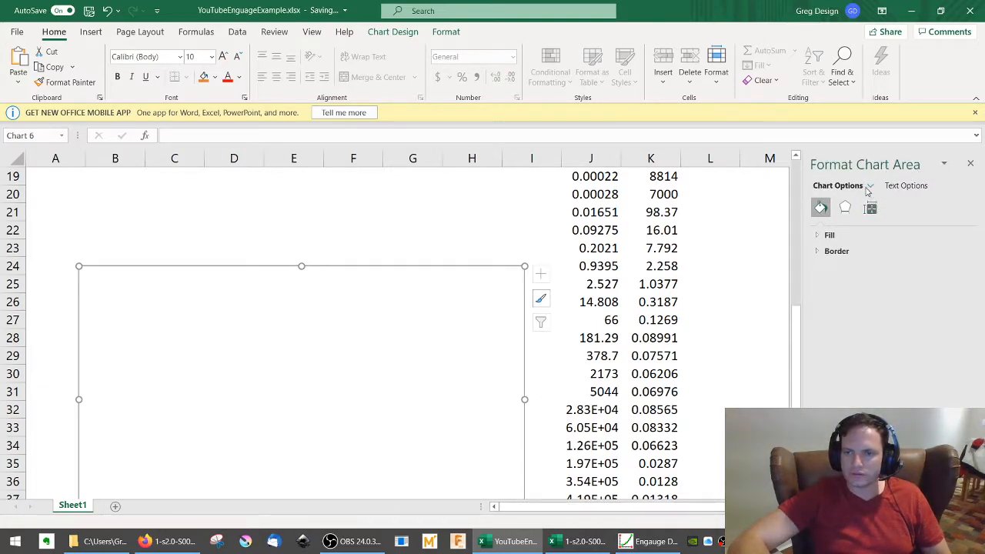
mouse_move(847, 229)
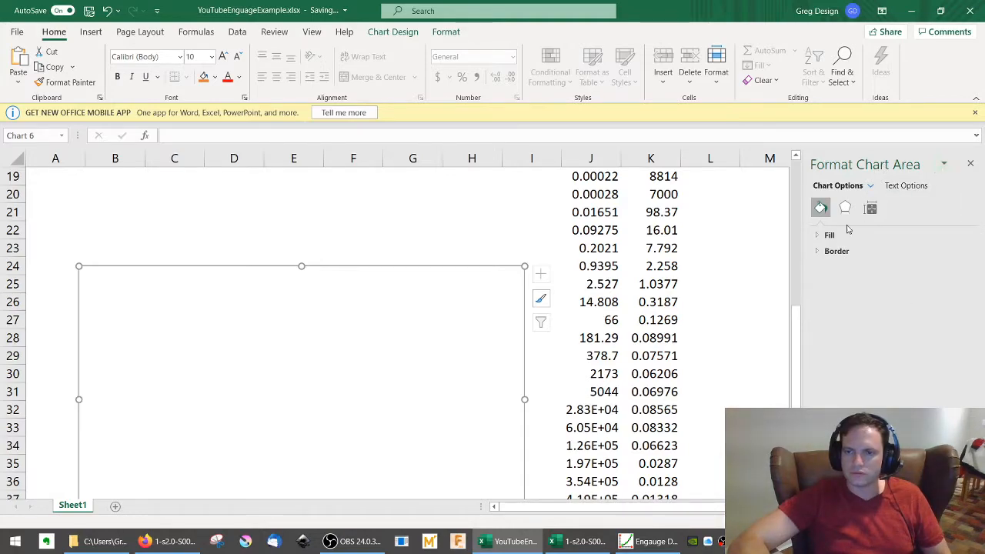
left_click(829, 235)
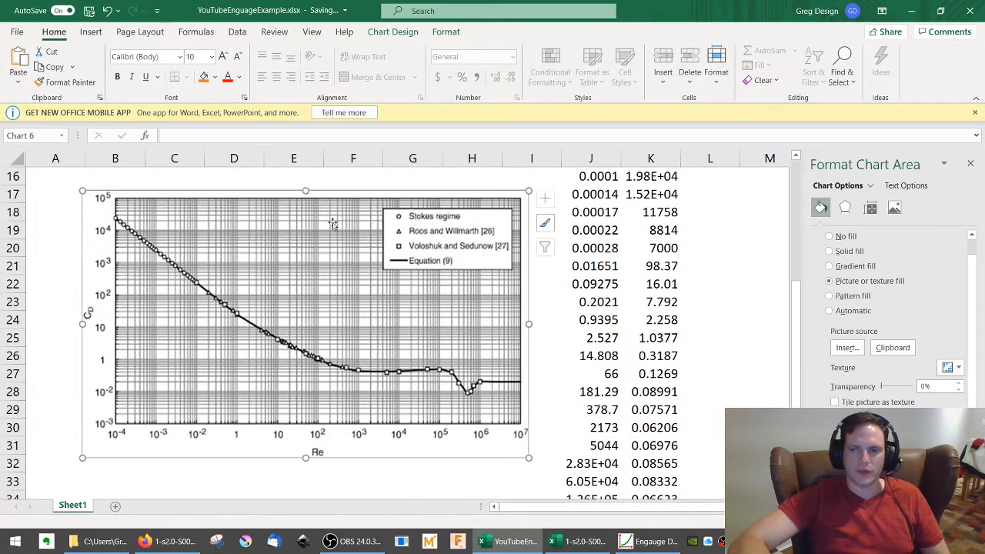
mouse_move(369, 316)
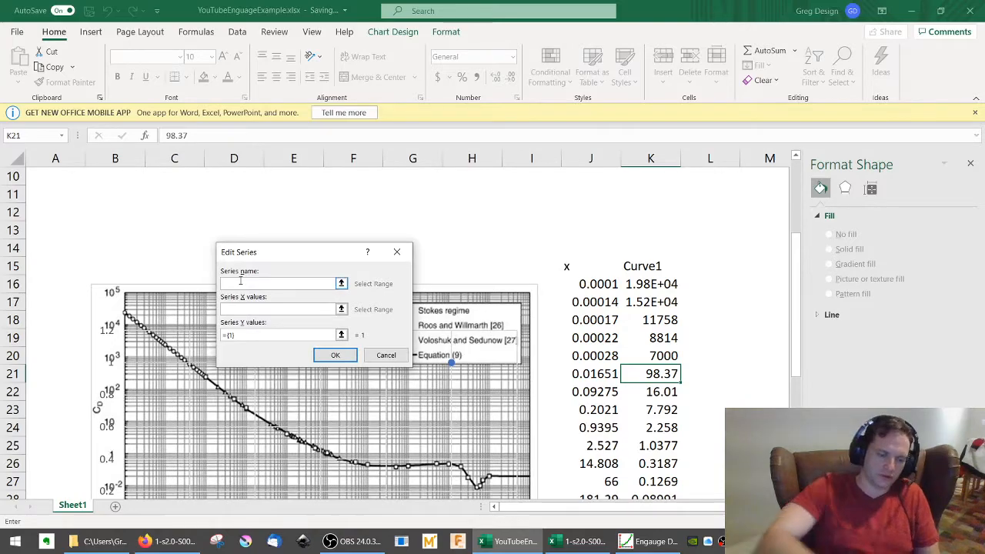
Add series 'Curve 1' with X values J17:J41 and Y values K17:K41.
type("Curve")
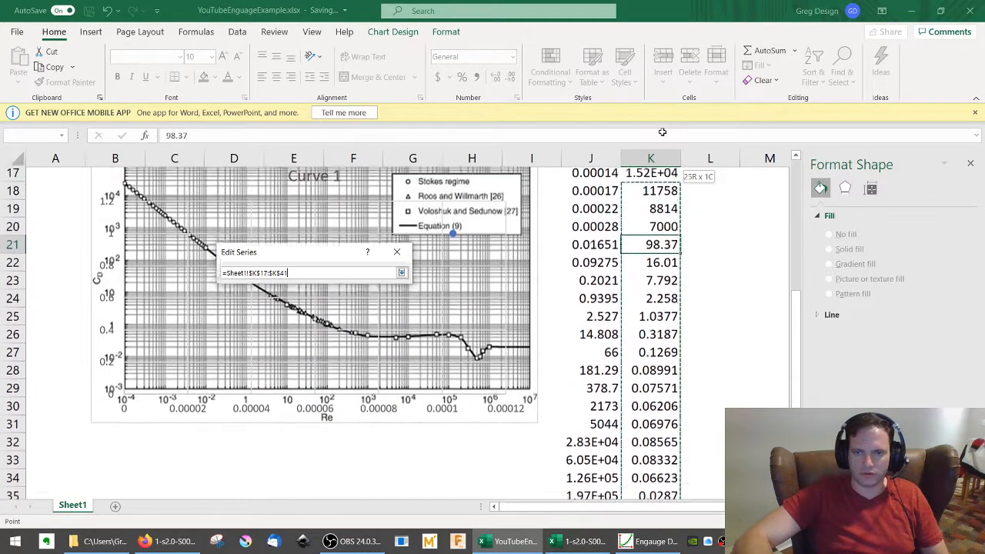
left_click(401, 272)
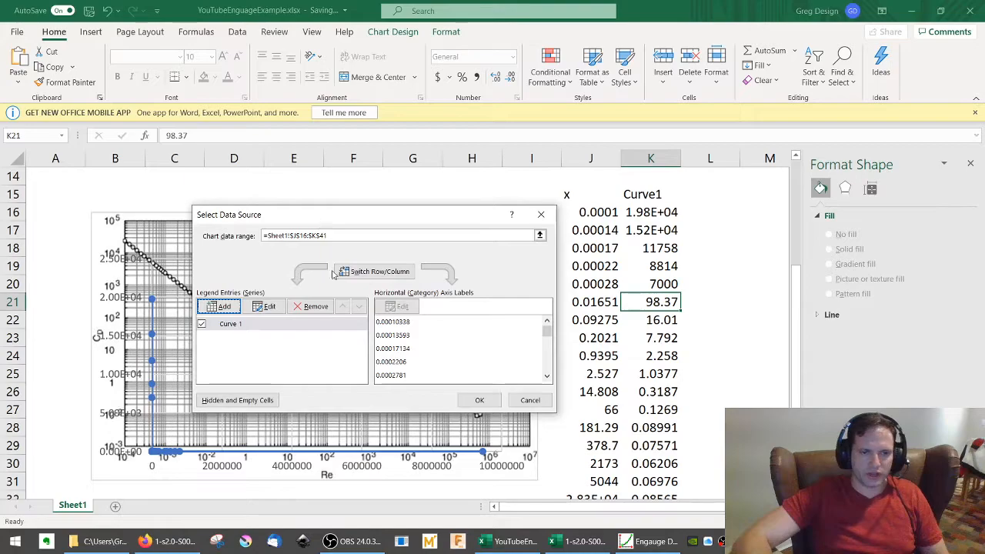
left_click(479, 400)
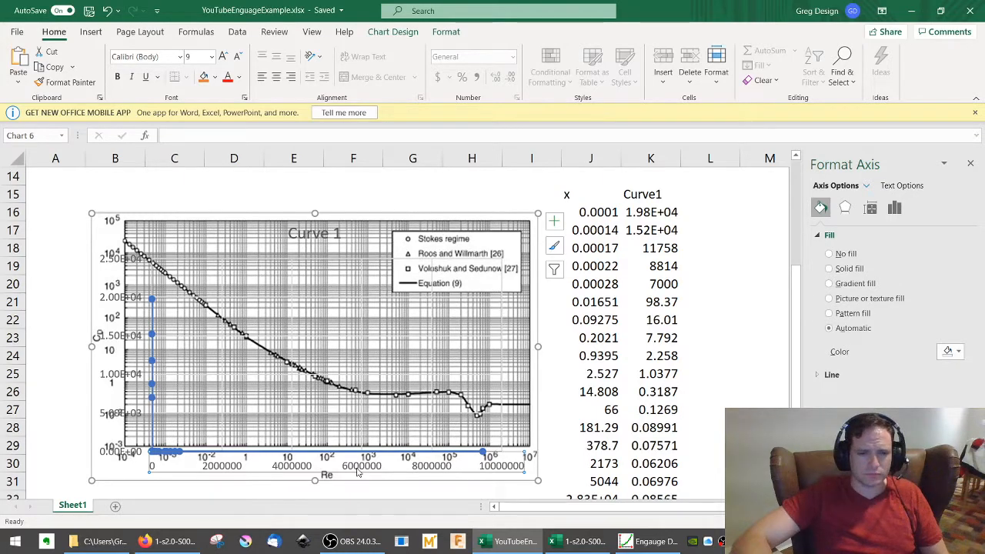
Format the horizontal axis as logarithmic with bounds 0.0001 to 1.0E7.
right_click(357, 472)
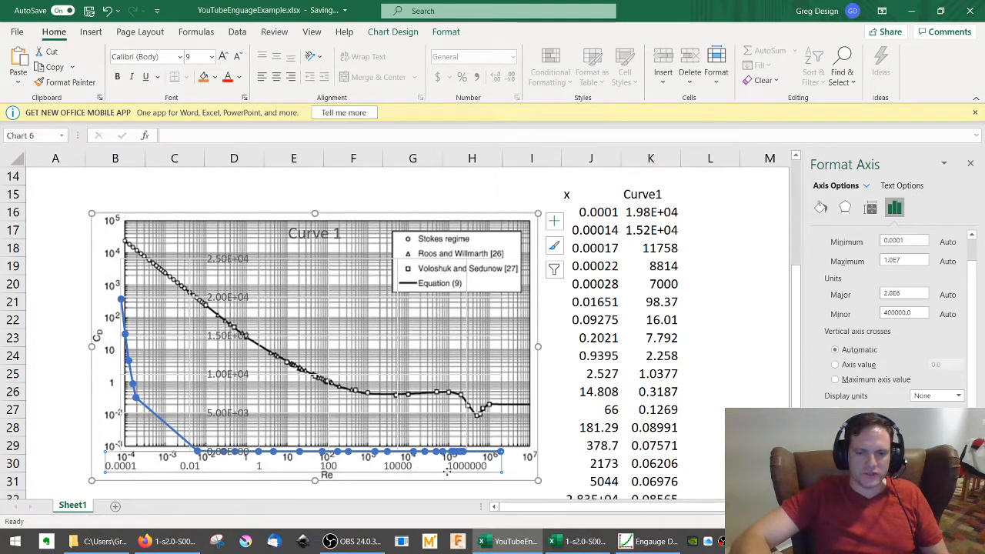
triple_click(904, 241)
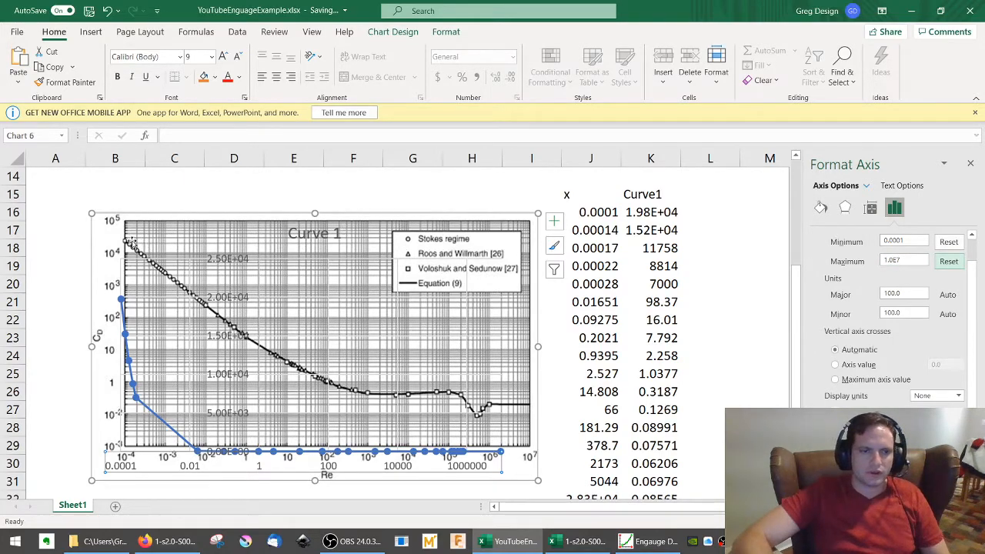
left_click(308, 346)
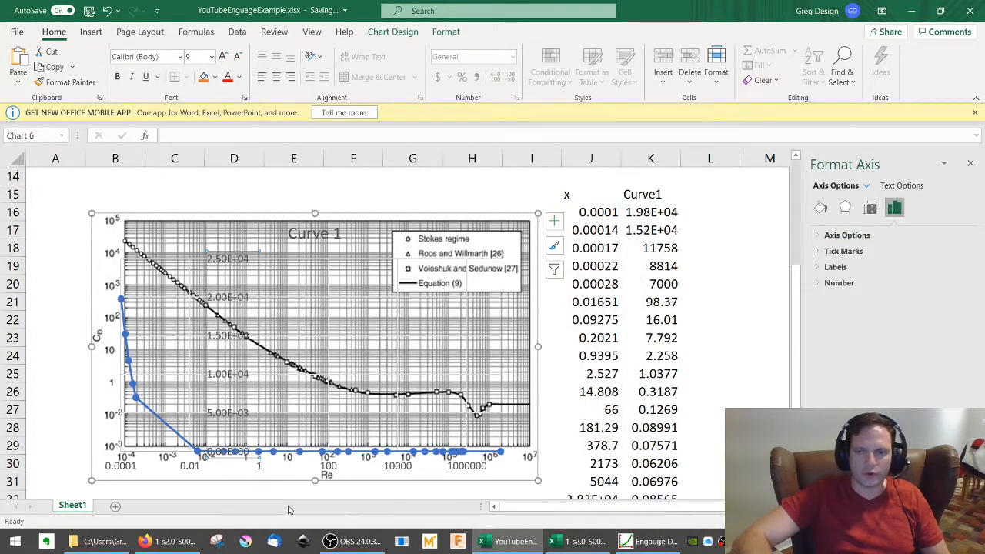
Give the vertical axis a logarithmic scale with bounds 1E-03 to 1E+05.
left_click(847, 234)
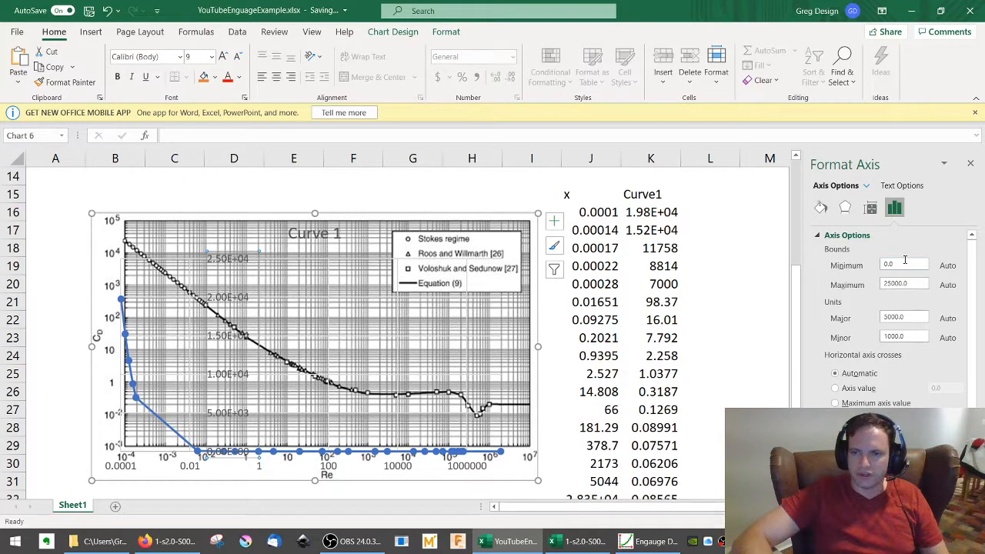
triple_click(904, 265)
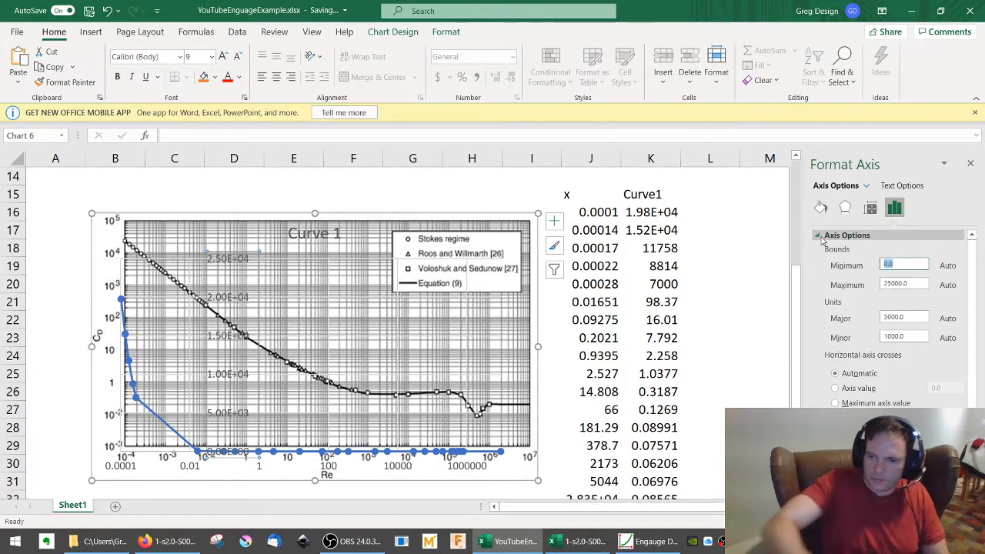
type("0.01")
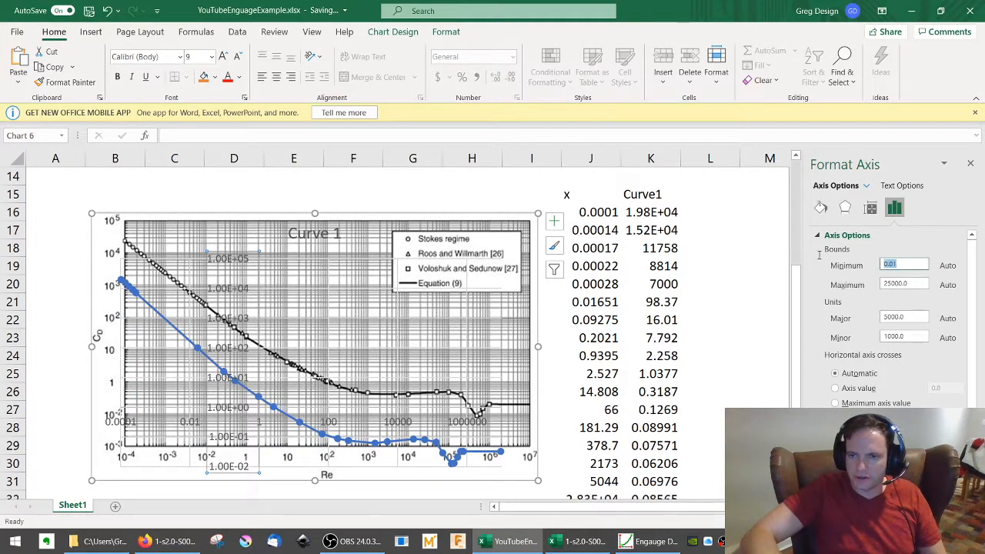
type("1e")
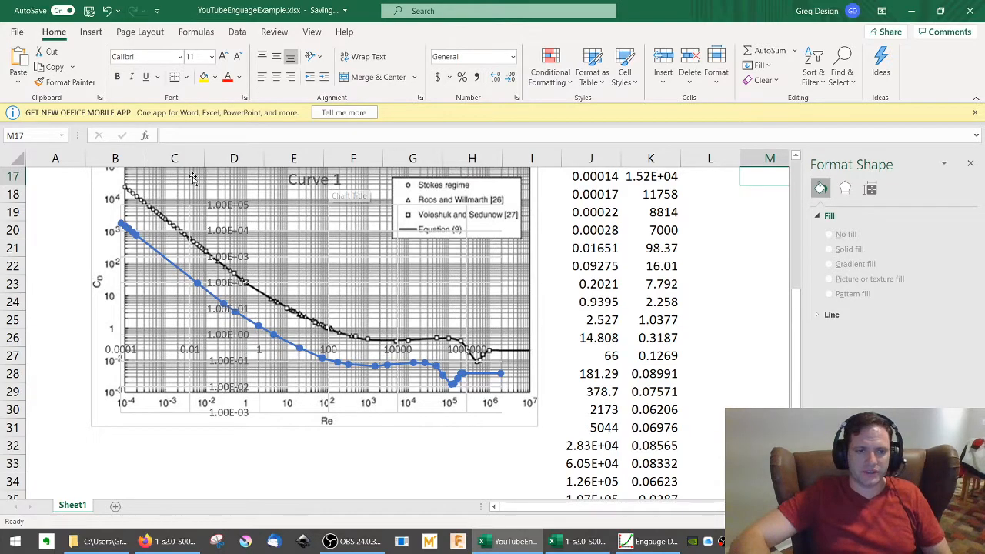
Resize the chart and plot area until blue Curve 1 overlays the black curve.
scroll("up", 3)
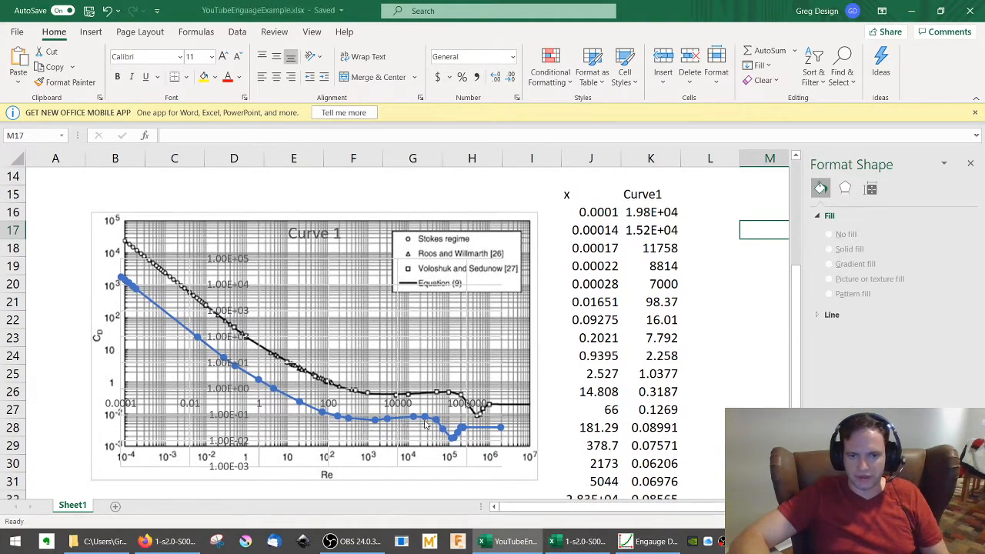
left_click(292, 331)
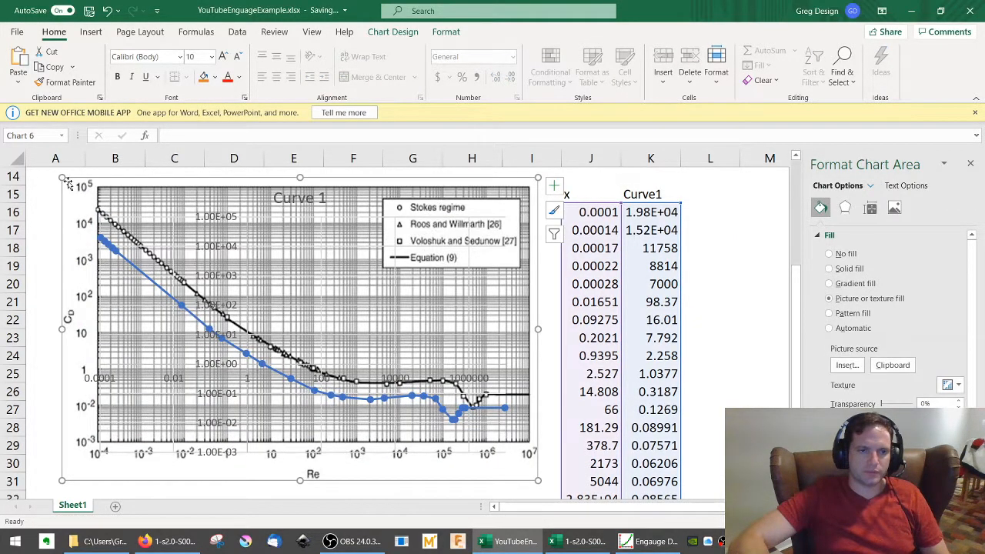
left_click(300, 331)
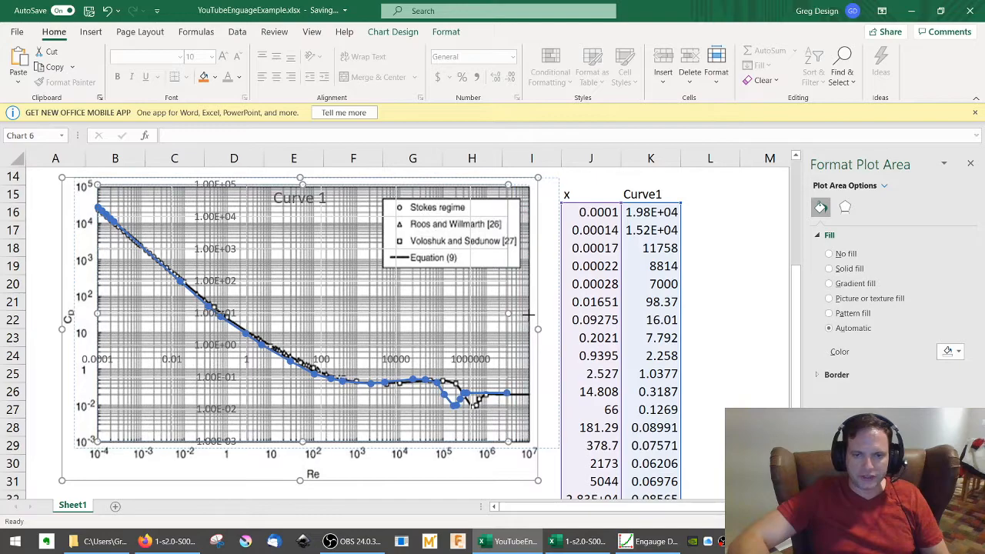
mouse_move(484, 311)
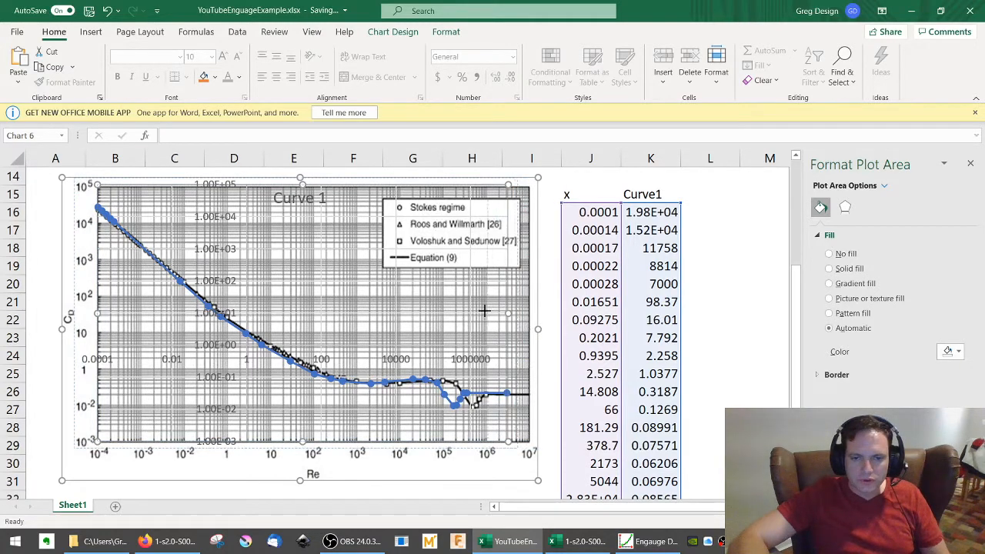
mouse_move(521, 315)
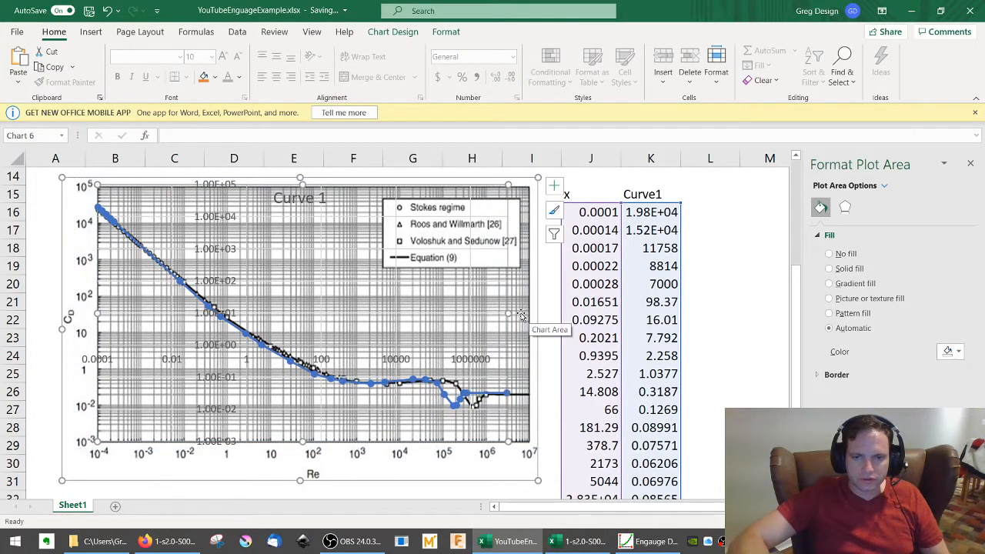
mouse_move(481, 419)
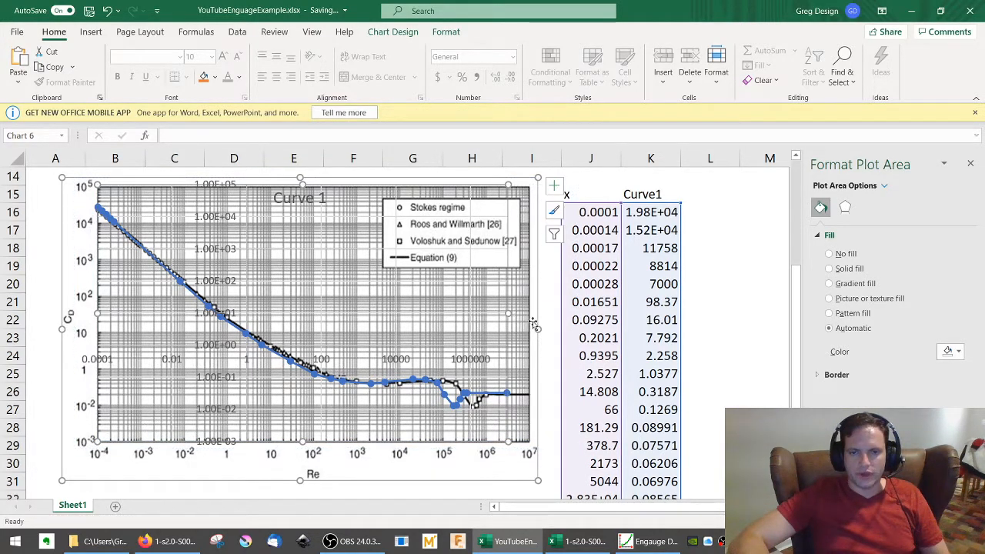
mouse_move(500, 320)
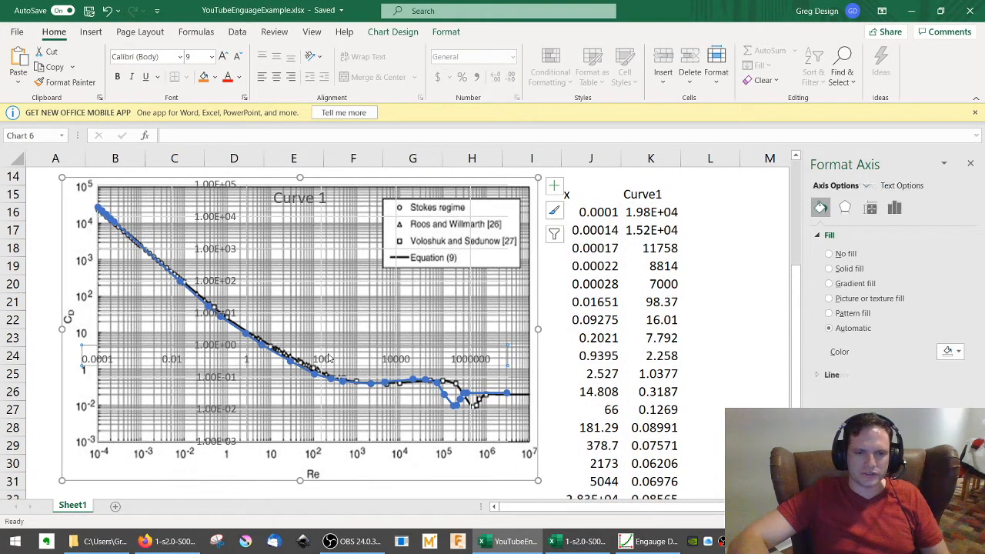
Check the horizontal axis bounds, then switch the Format pane to Chart Area options.
left_click(894, 207)
type("1.0E")
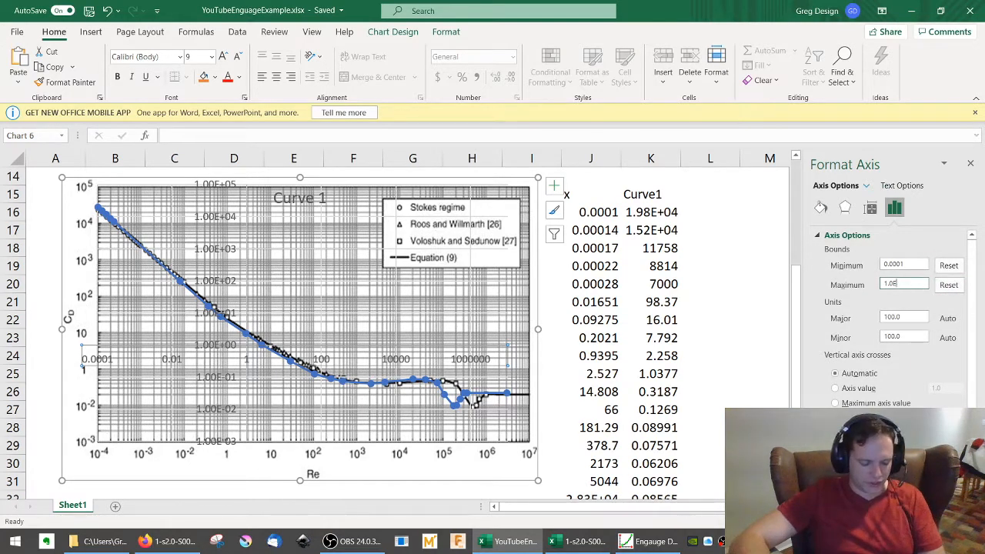
left_click(904, 264)
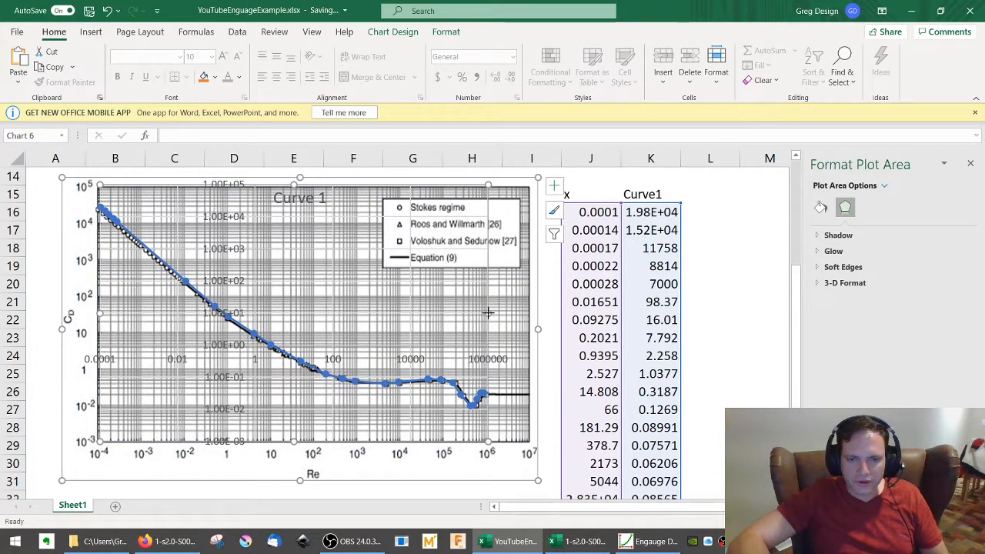
mouse_move(361, 452)
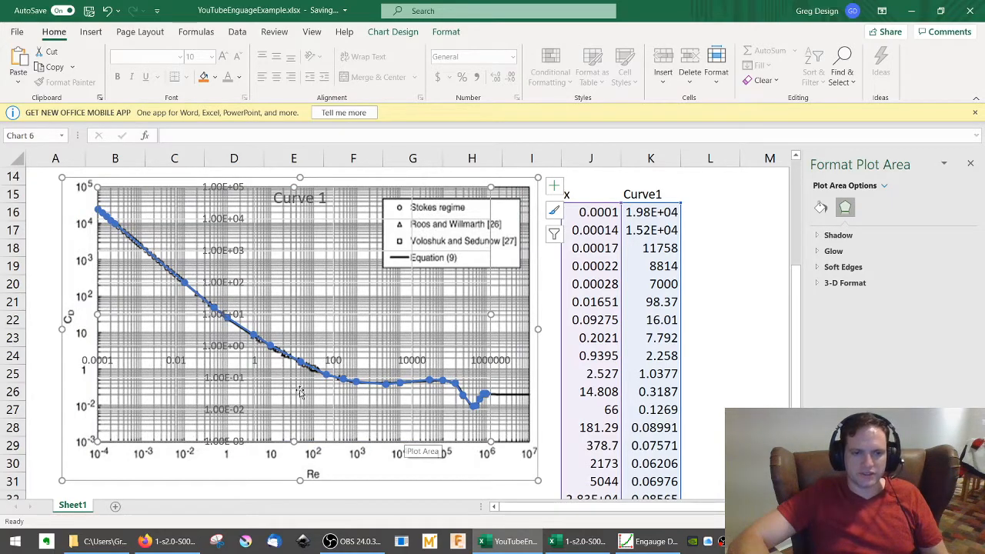
left_click(279, 356)
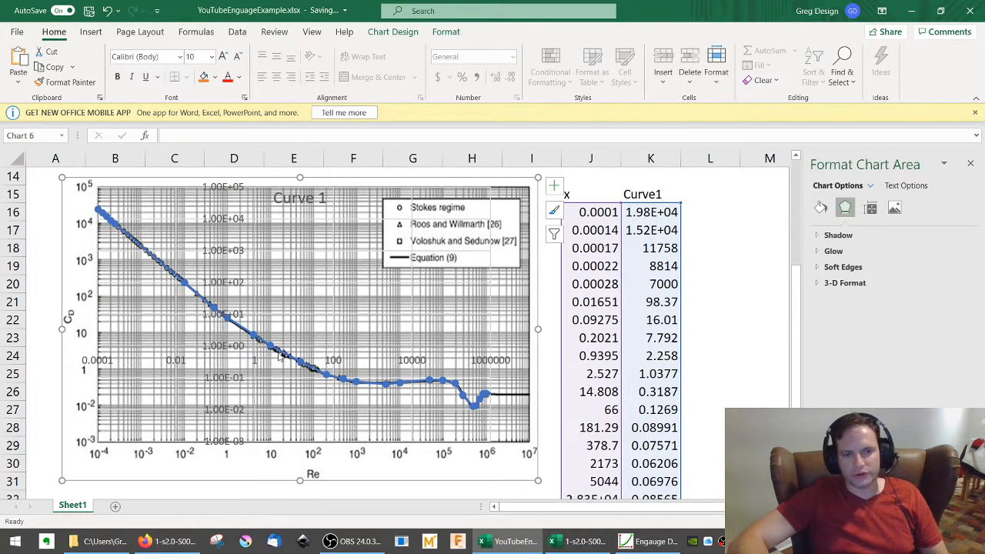
mouse_move(150, 300)
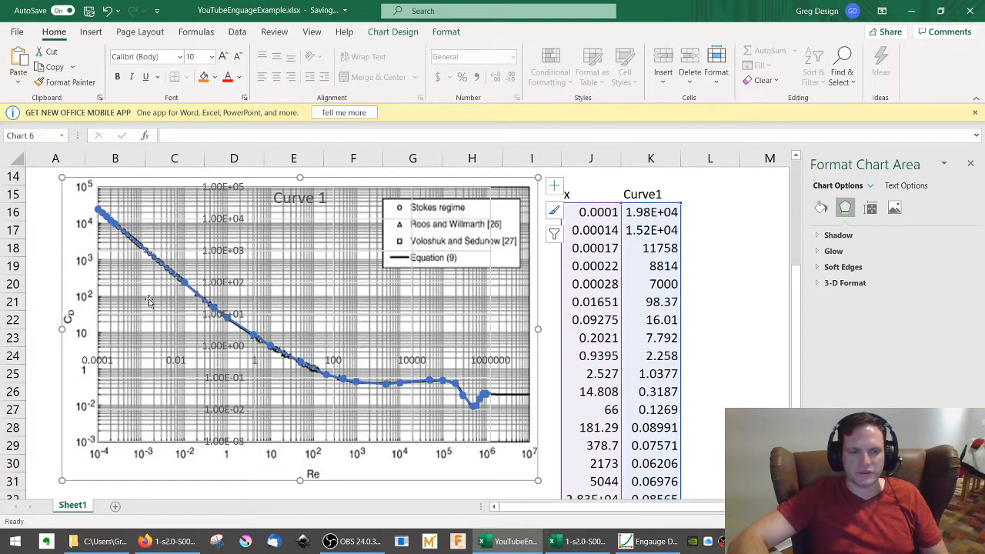
mouse_move(100, 263)
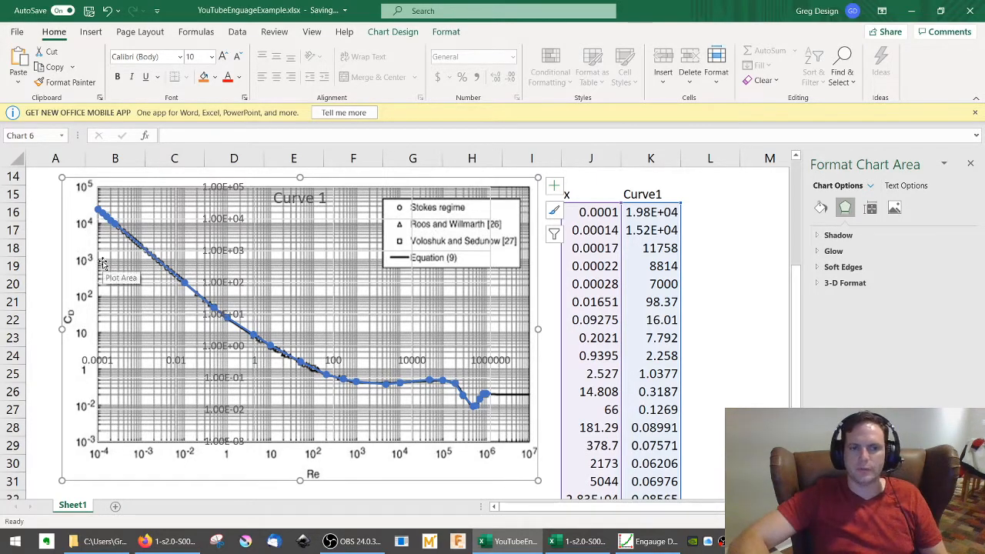
mouse_move(802, 222)
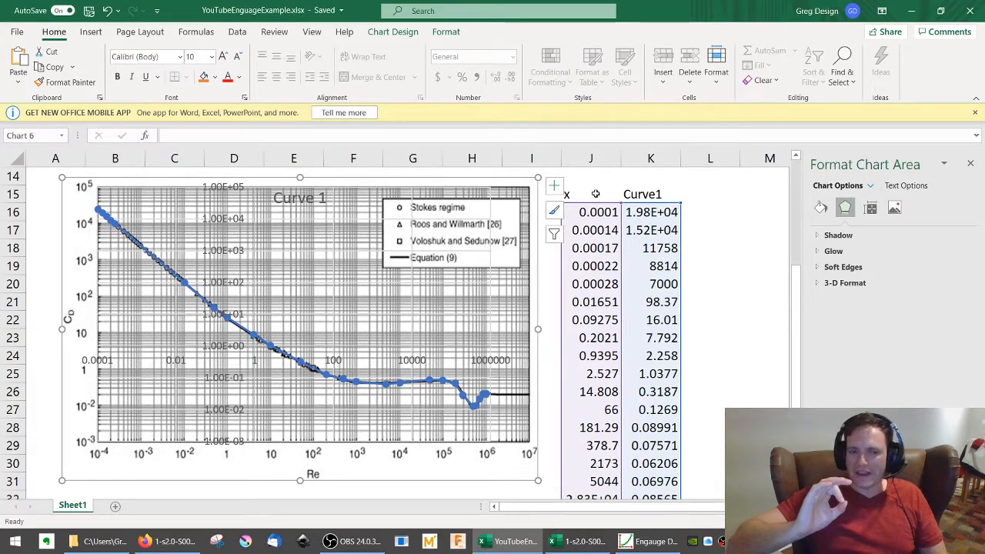
mouse_move(468, 211)
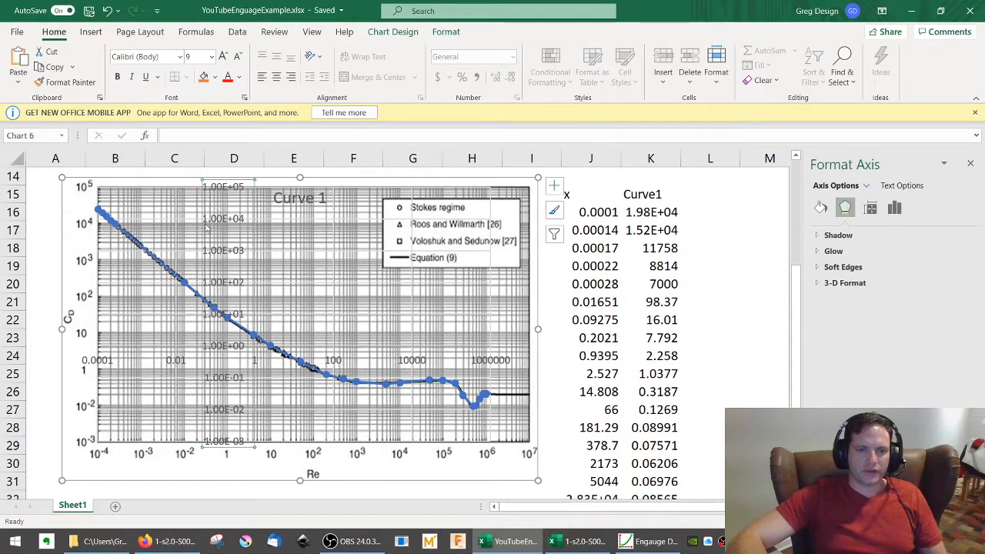
left_click(154, 353)
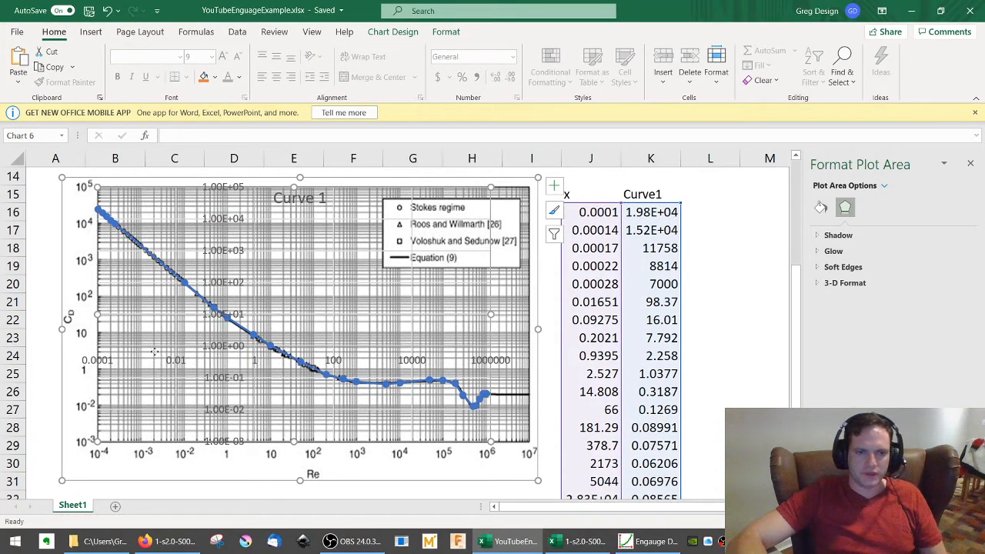
left_click(883, 185)
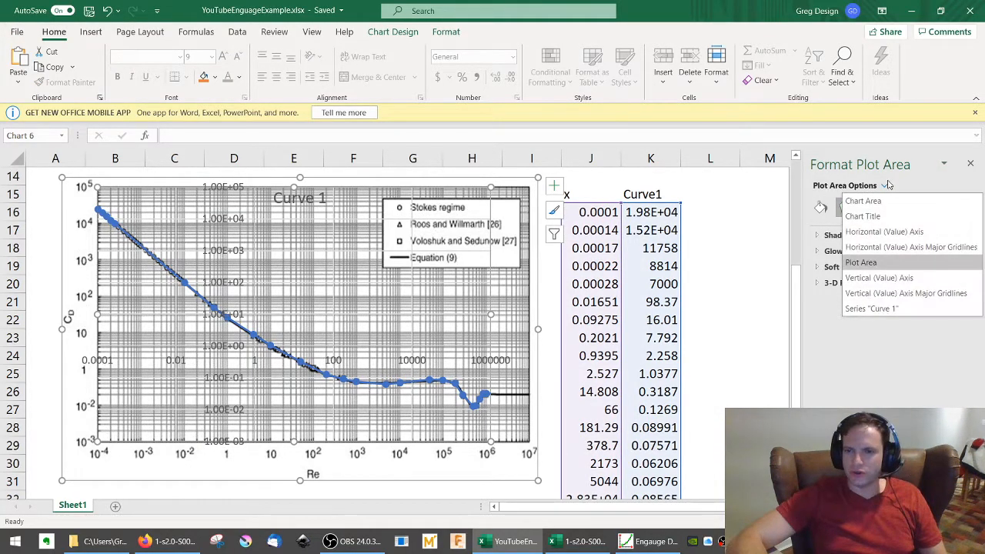
left_click(862, 200)
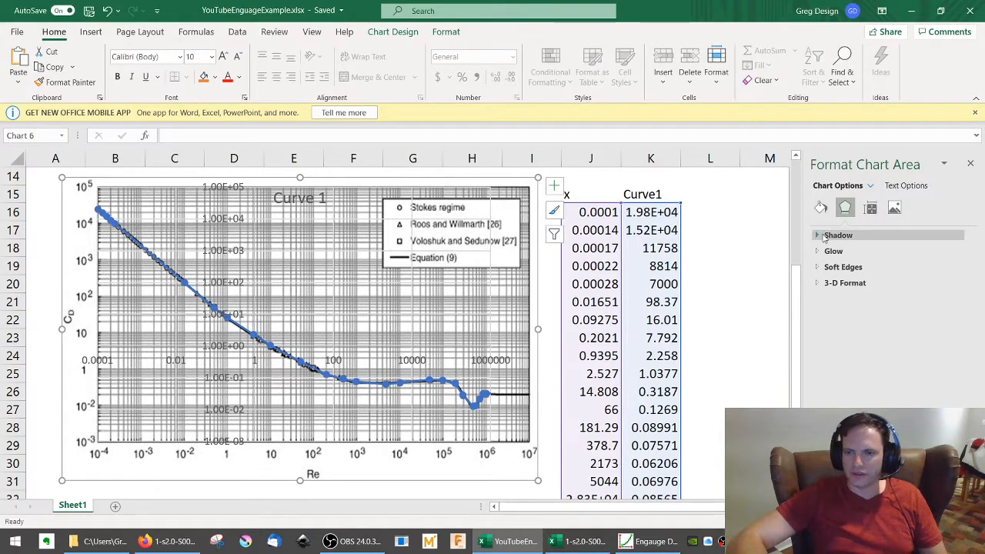
Set the background picture fill transparency to about 64%.
left_click(821, 207)
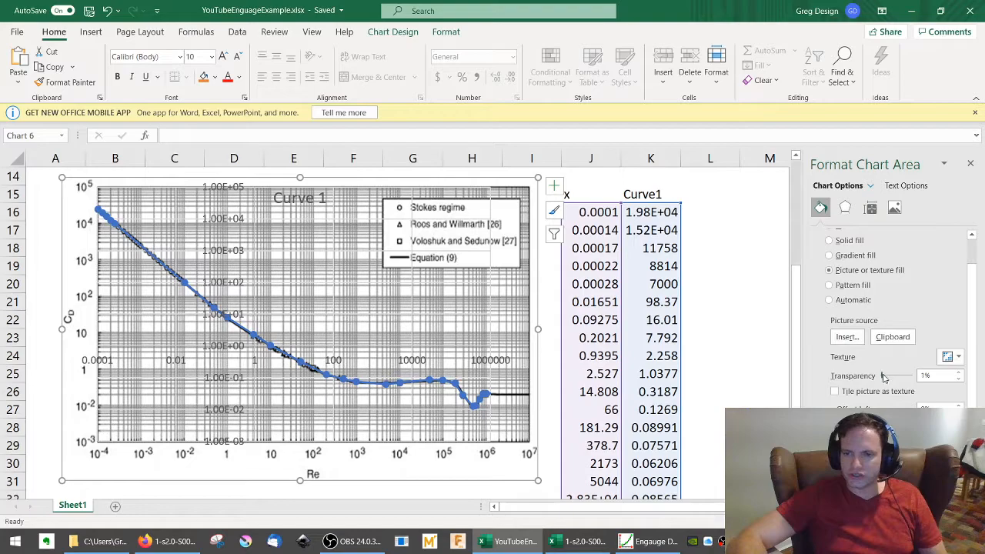
left_click_drag(893, 375, 907, 375)
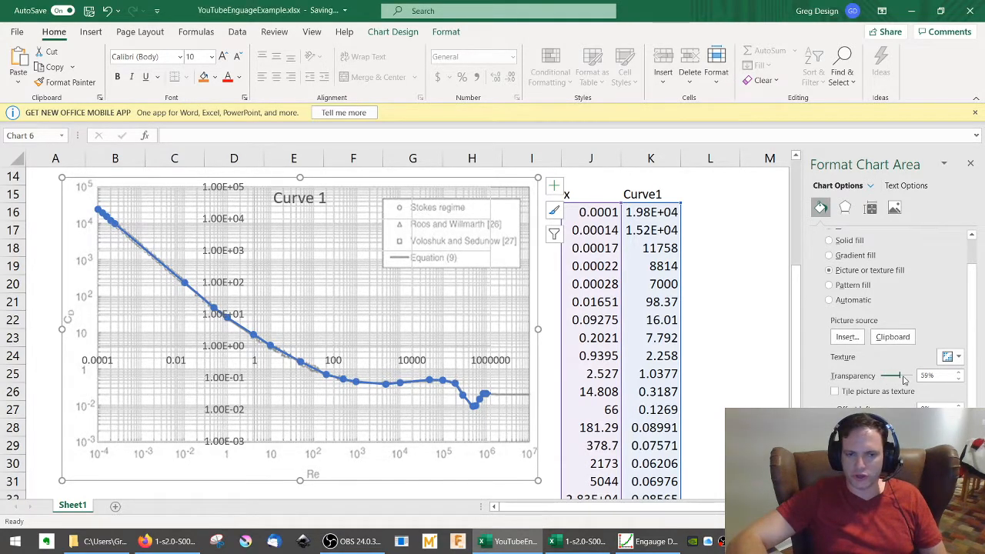
left_click_drag(892, 376, 907, 376)
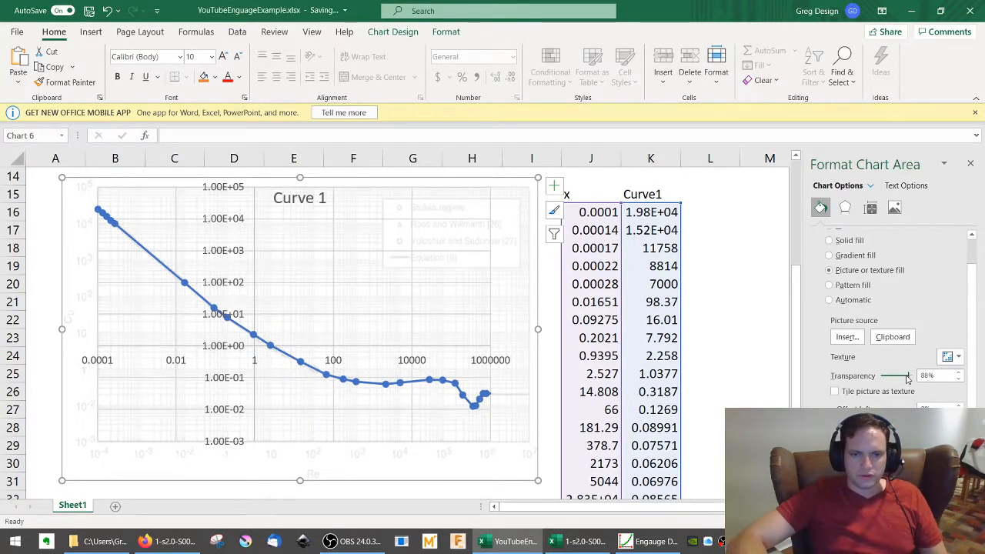
left_click_drag(904, 376, 890, 376)
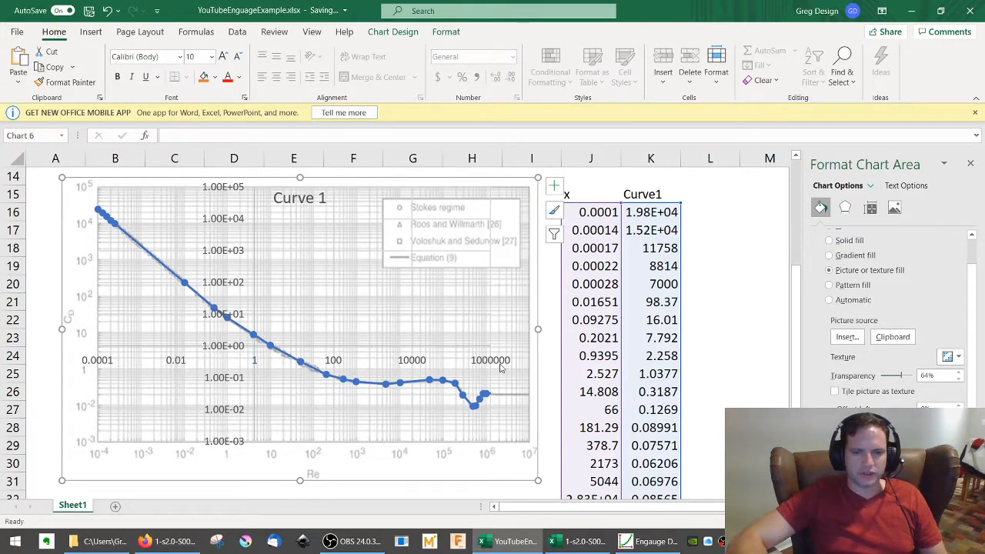
left_click(590, 320)
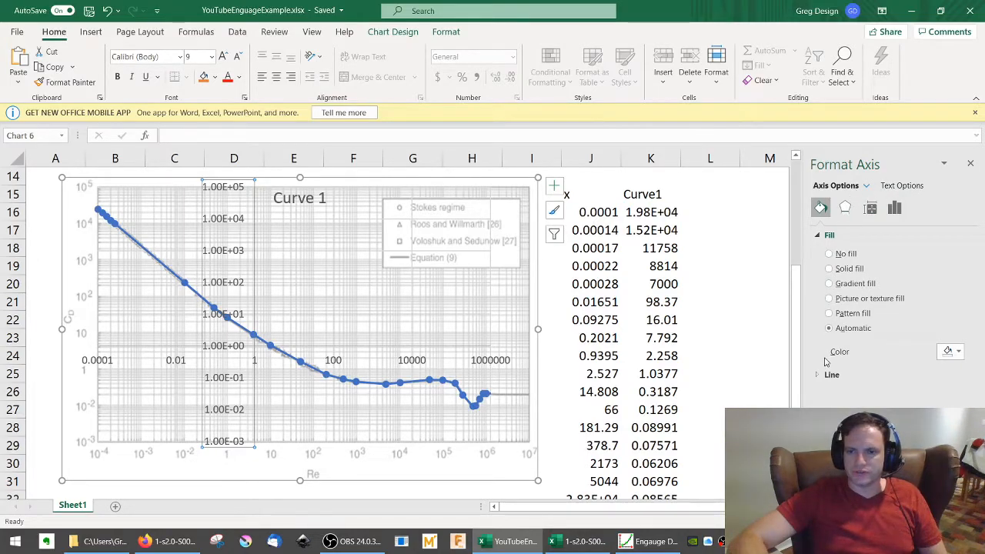
Make the horizontal axis cross at 1e-3 and the vertical axis at maximum Re.
left_click(832, 374)
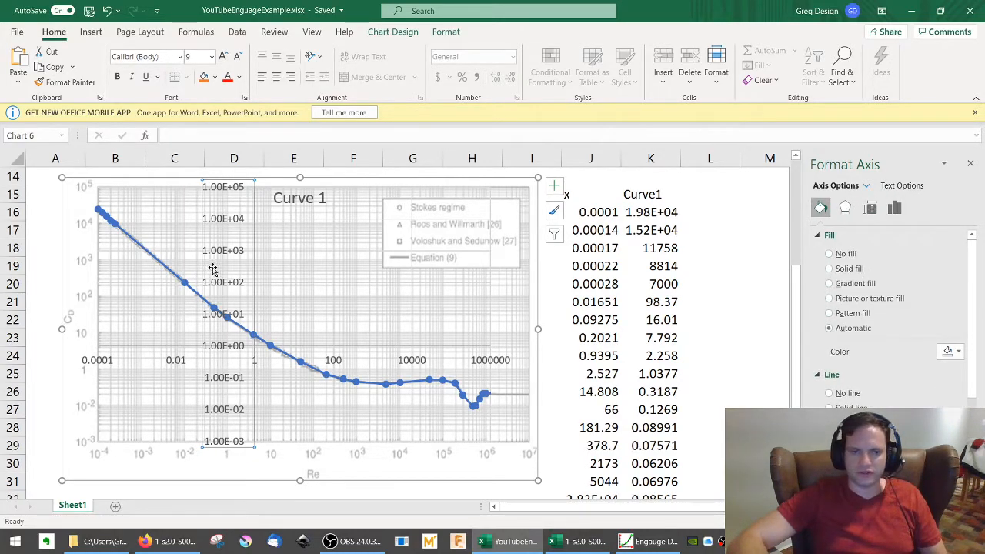
right_click(213, 270)
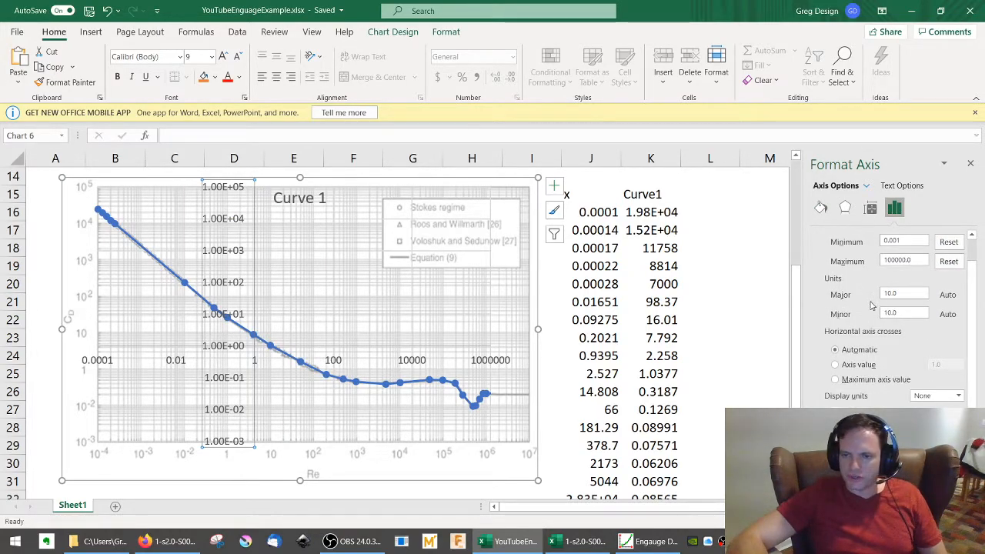
left_click(835, 378)
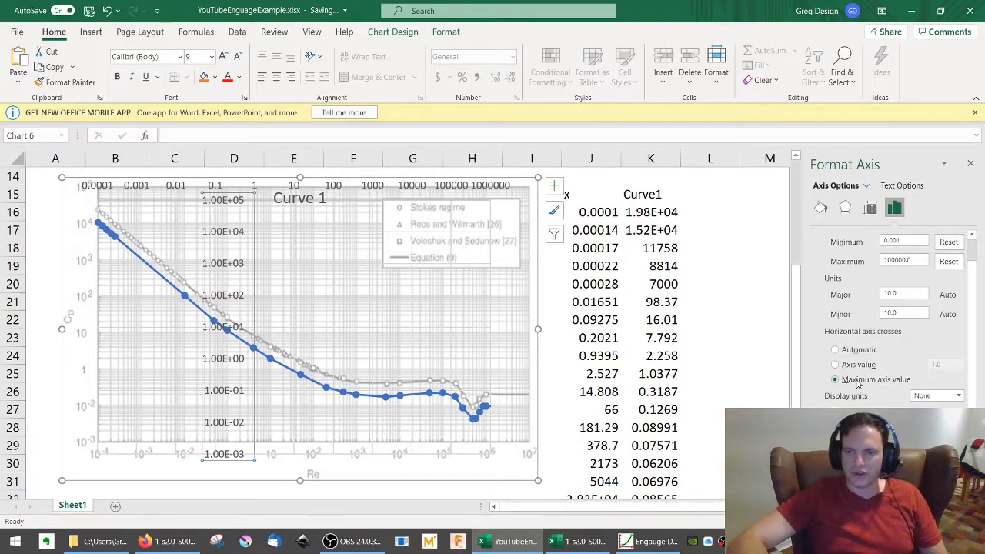
left_click(835, 364)
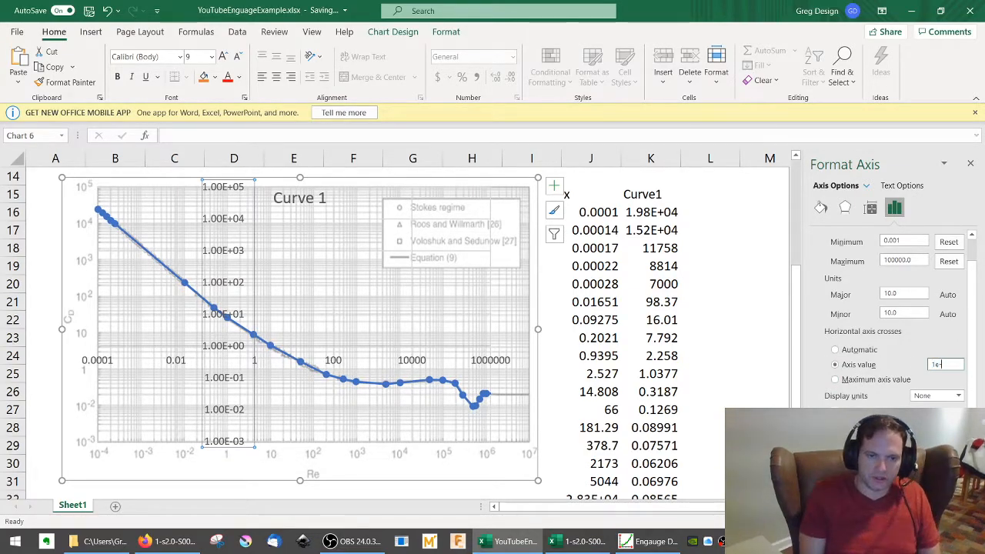
type("1e-3")
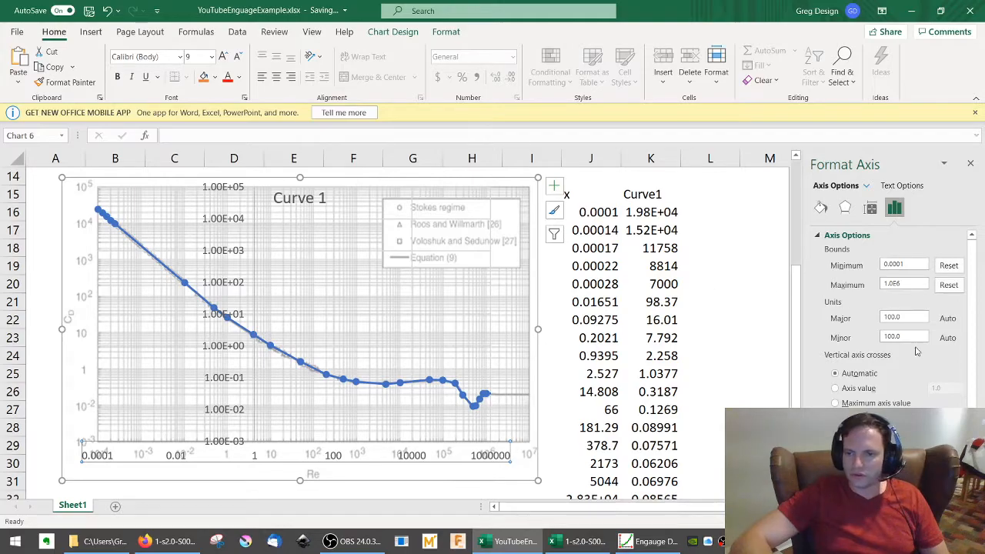
left_click(835, 403)
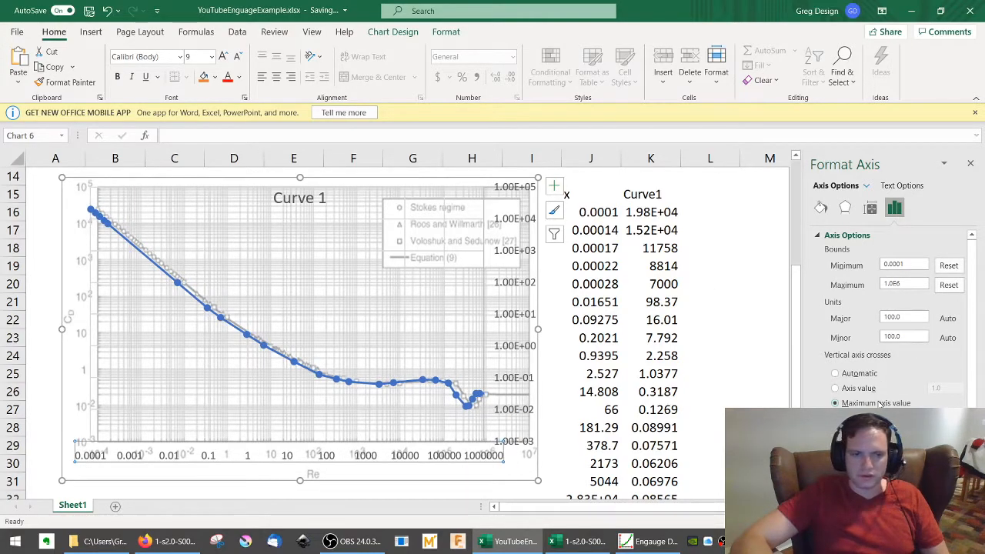
left_click(836, 388)
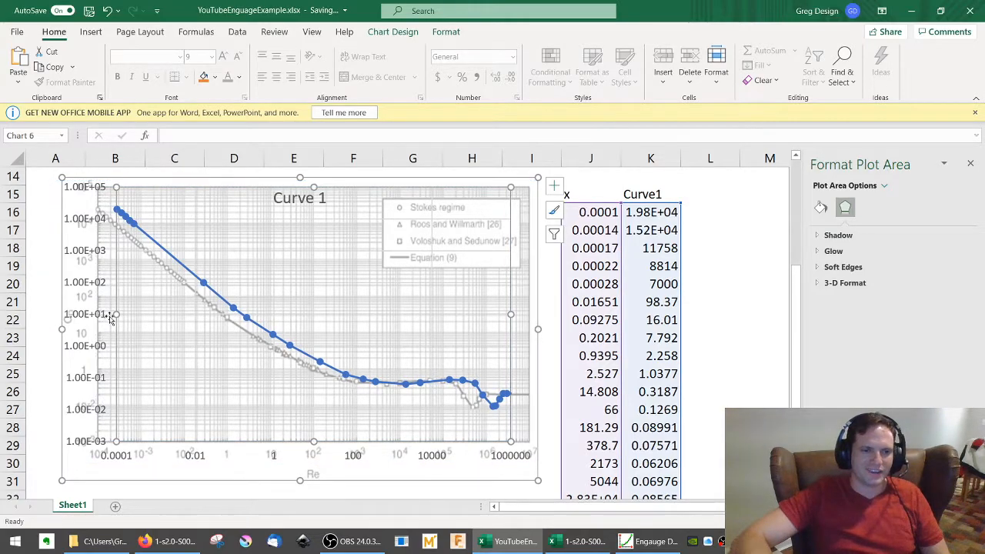
mouse_move(246, 358)
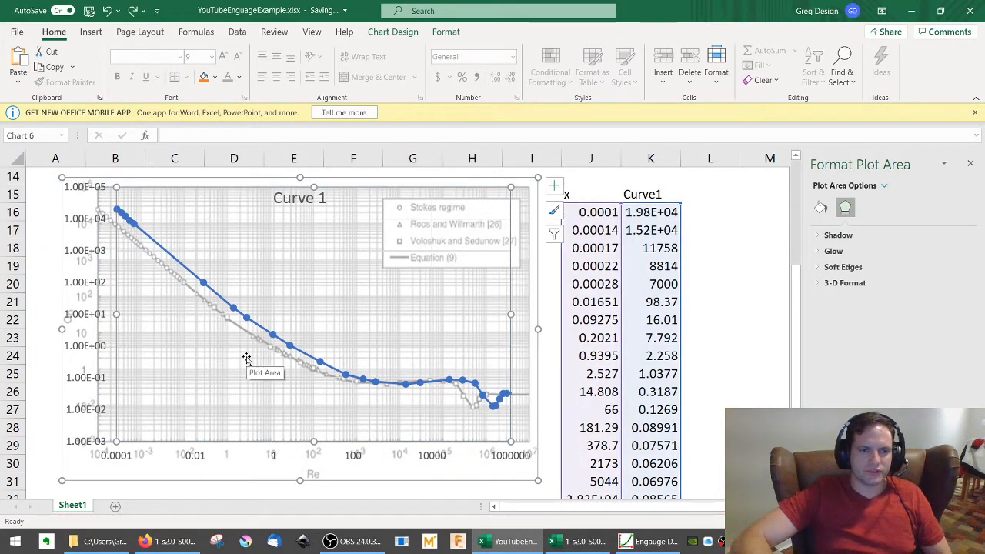
Undo the axis crossing change, collapse Axis Options, and deselect the chart.
left_click(82, 314)
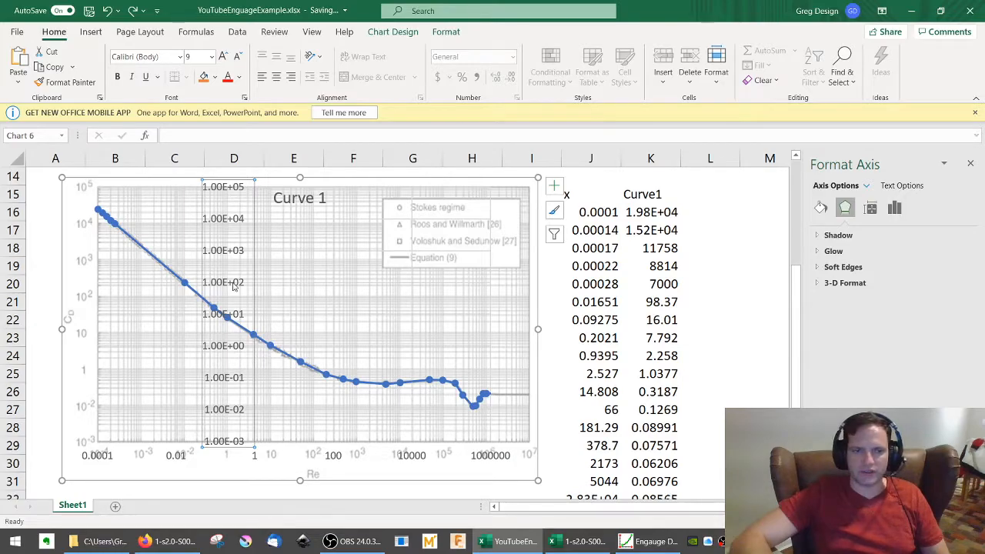
left_click(894, 208)
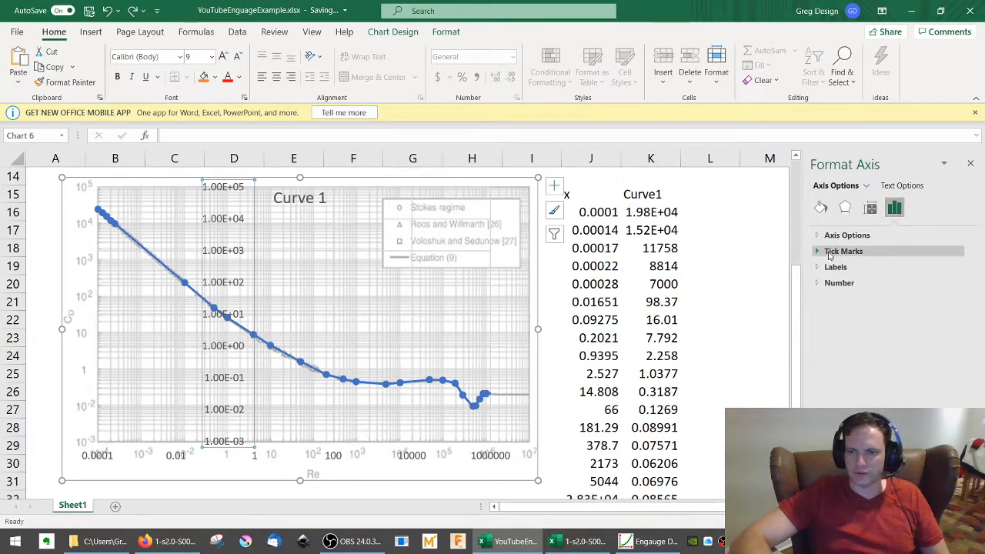
left_click(846, 235)
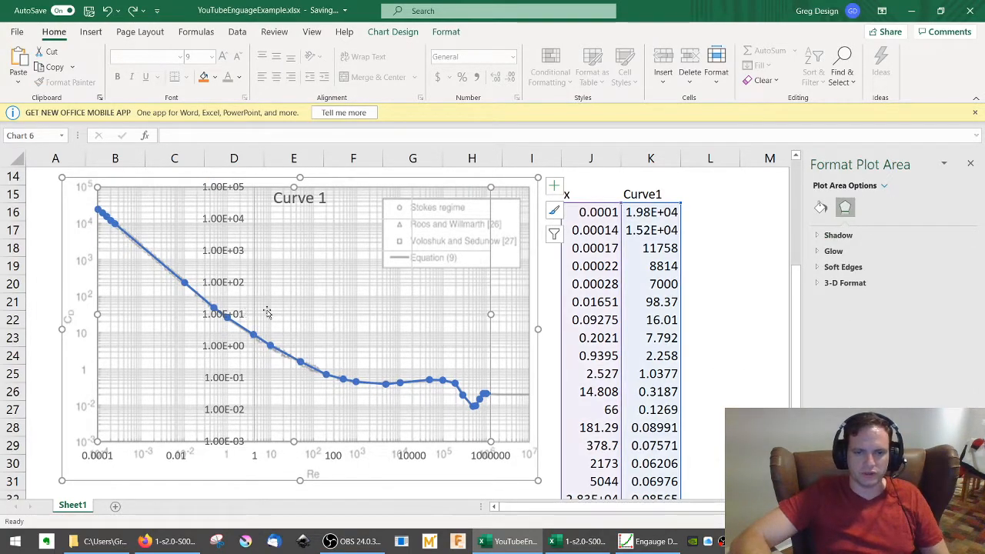
left_click(650, 356)
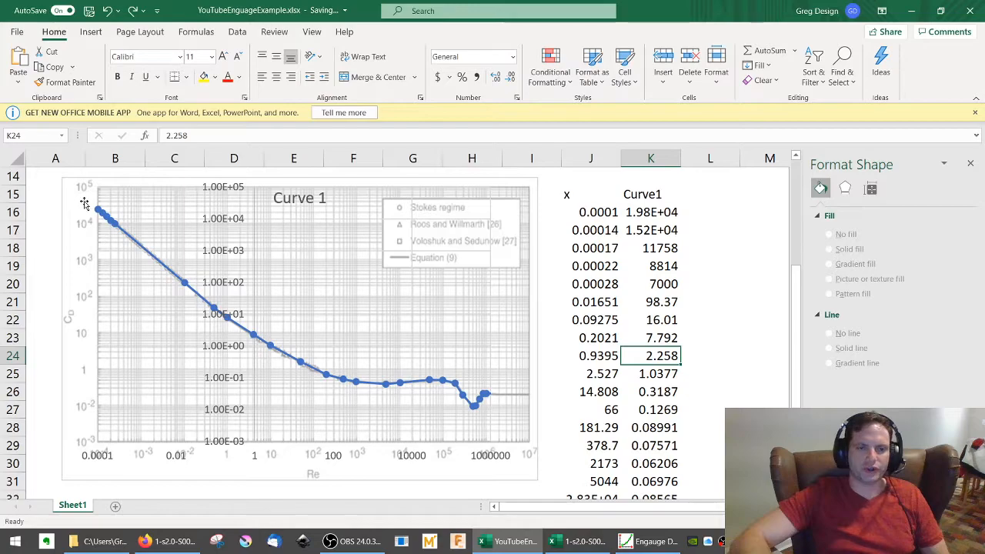
mouse_move(153, 264)
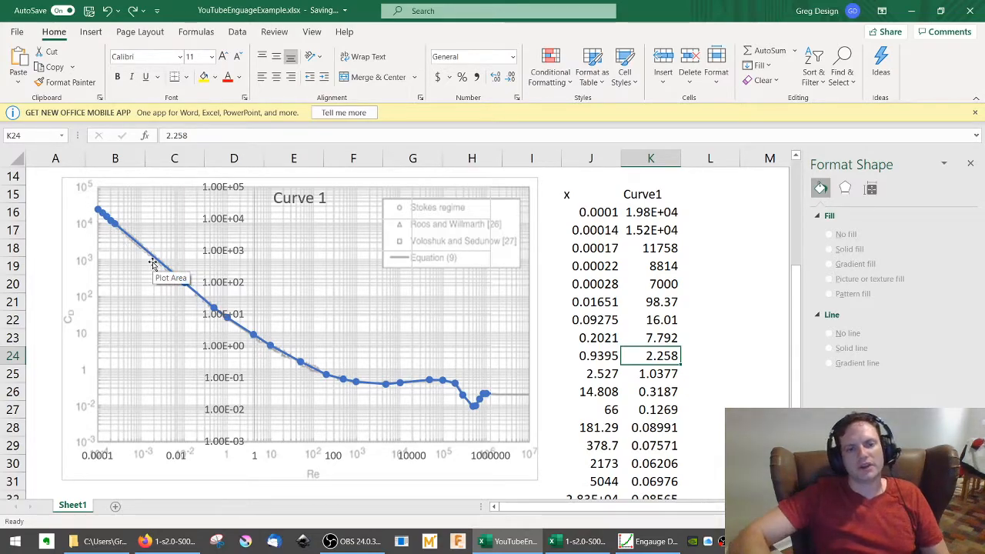